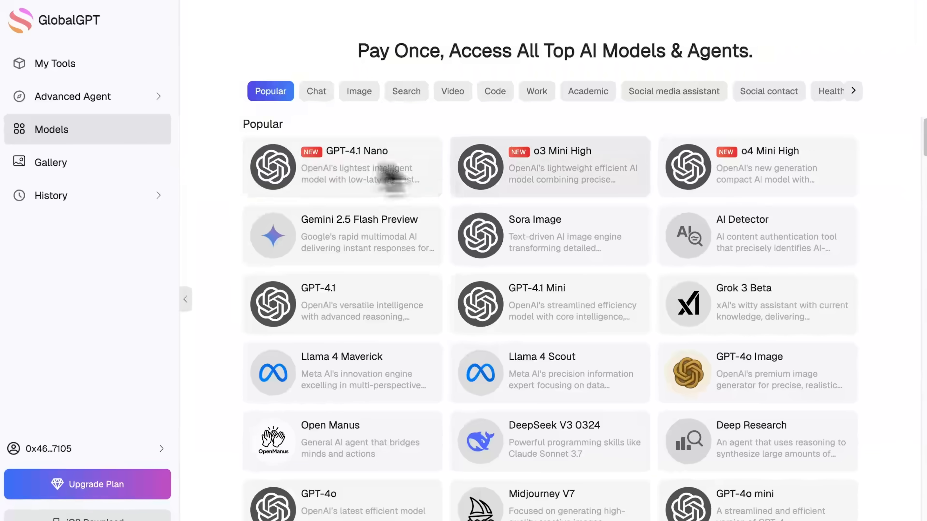
pyautogui.moveTo(426, 342)
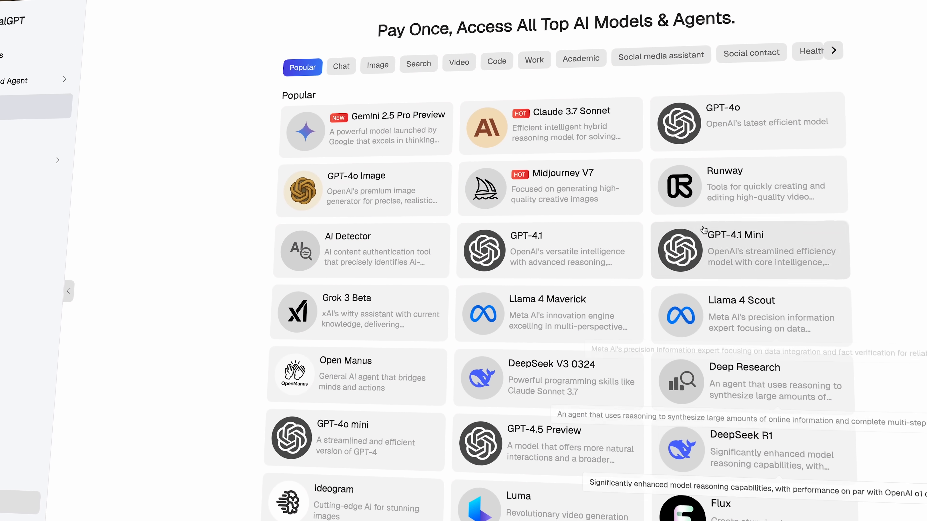
# Ask Gemini 2.5 Pro Preview for 3 viral YouTube video ideas for a tech channel in 2025.
pyautogui.scroll(-3)
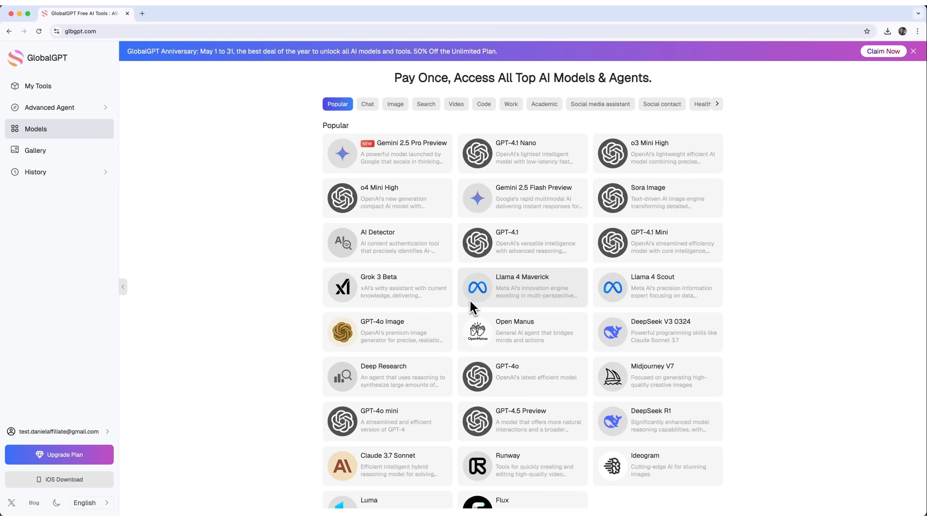
pyautogui.moveTo(495, 310)
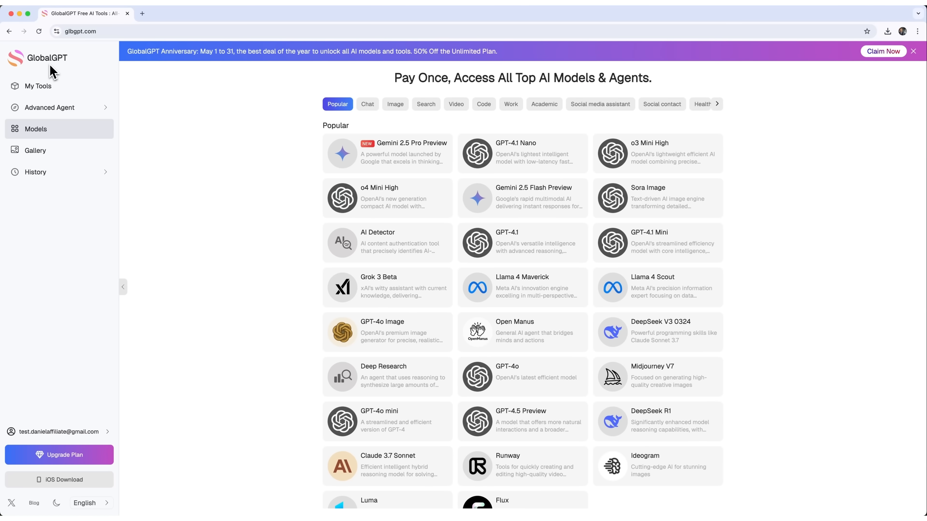
pyautogui.moveTo(521, 153)
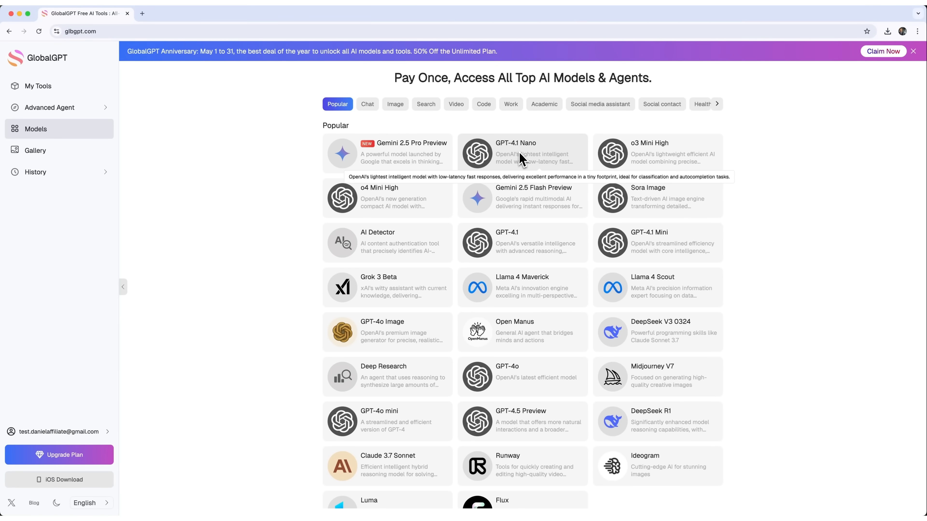
pyautogui.moveTo(532, 235)
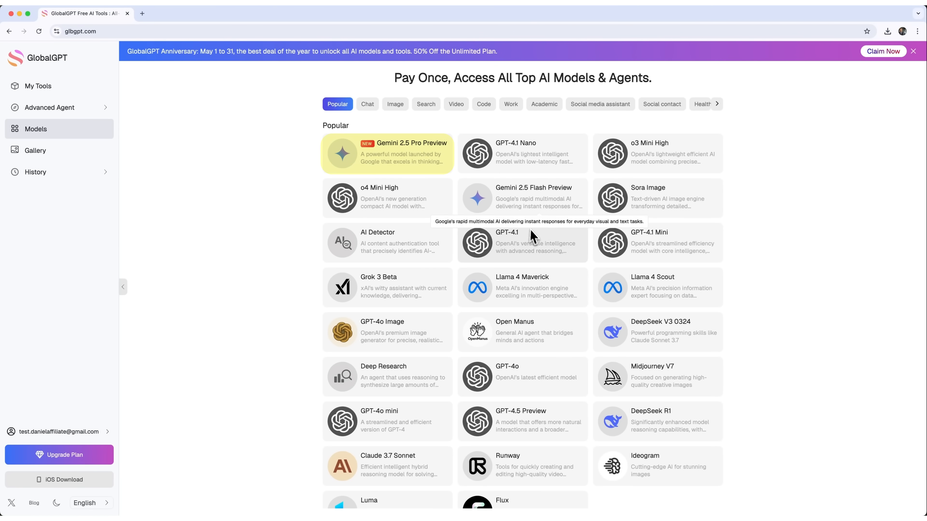
pyautogui.moveTo(573, 245)
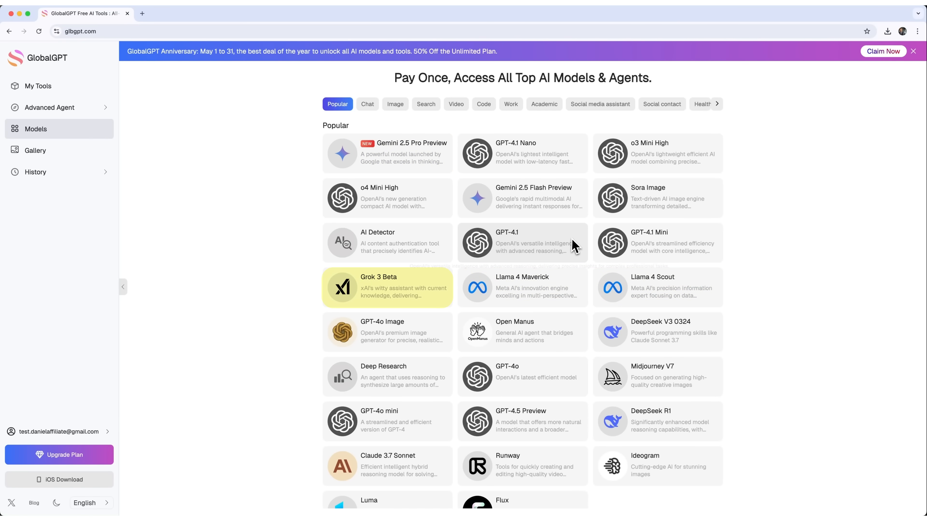
pyautogui.moveTo(387, 465)
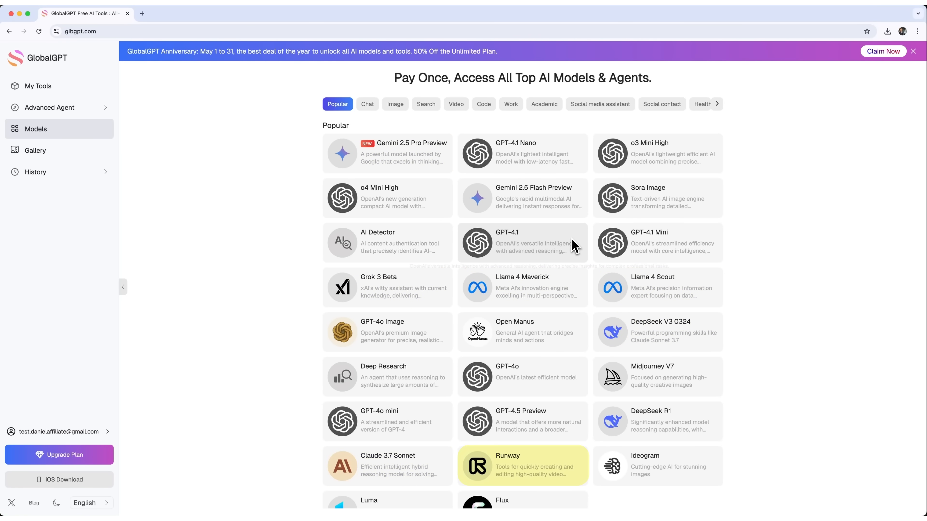
pyautogui.scroll(-3)
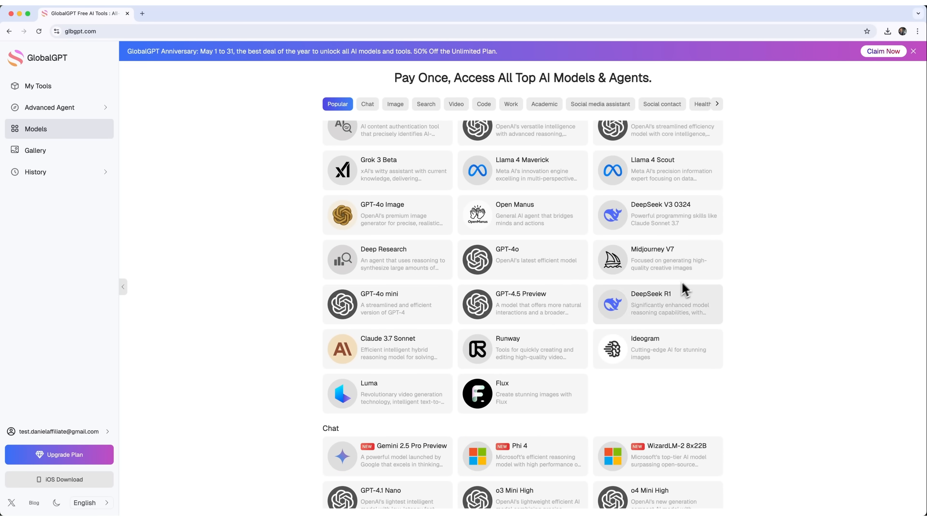
pyautogui.moveTo(534, 360)
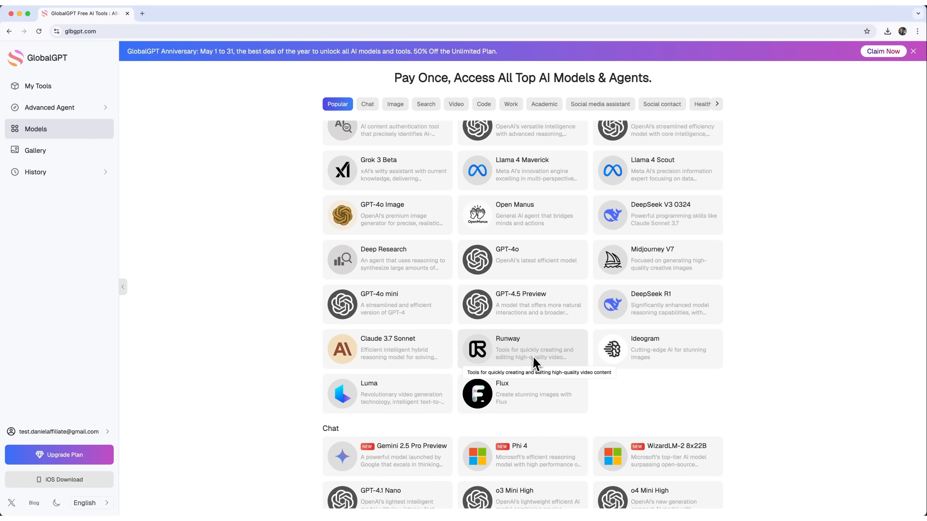
pyautogui.moveTo(645, 385)
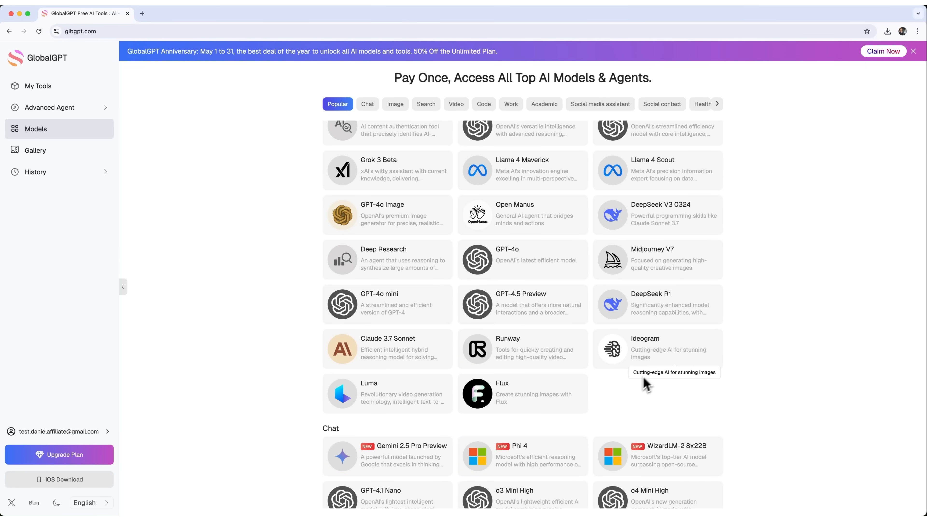
pyautogui.scroll(-3)
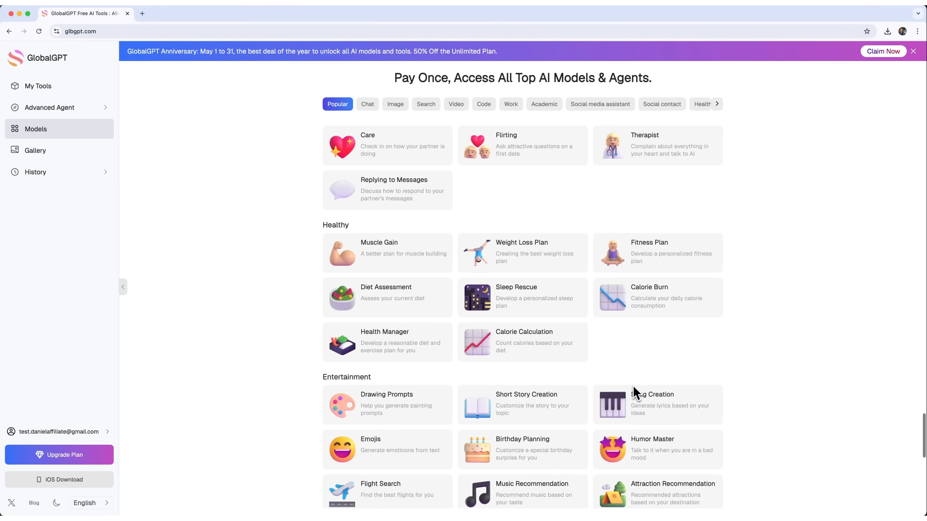
pyautogui.scroll(3)
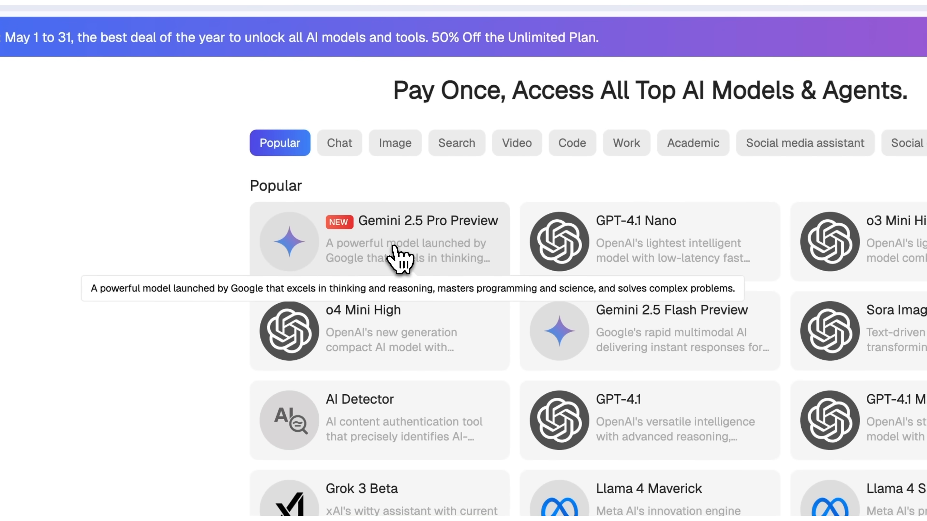
pyautogui.click(402, 239)
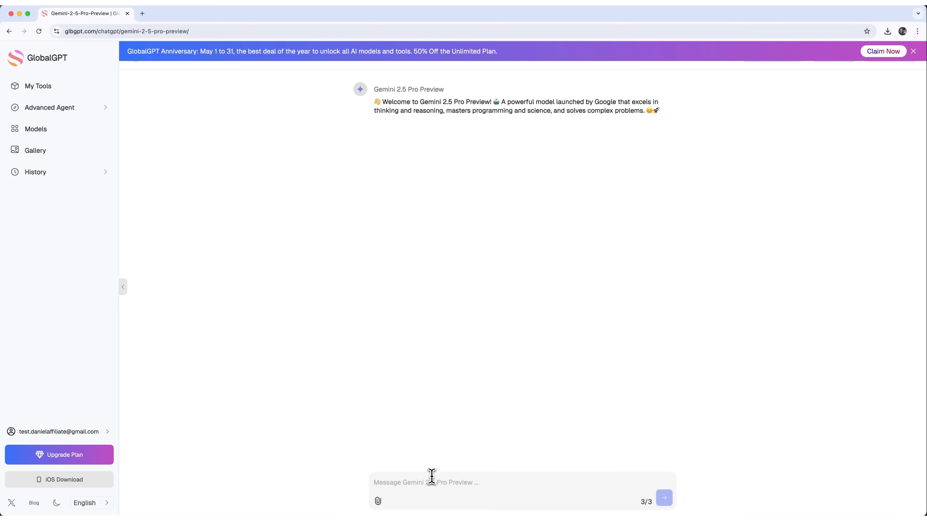
pyautogui.write('Give me 3 viral YouTube video ideas for a tech channel in 2025')
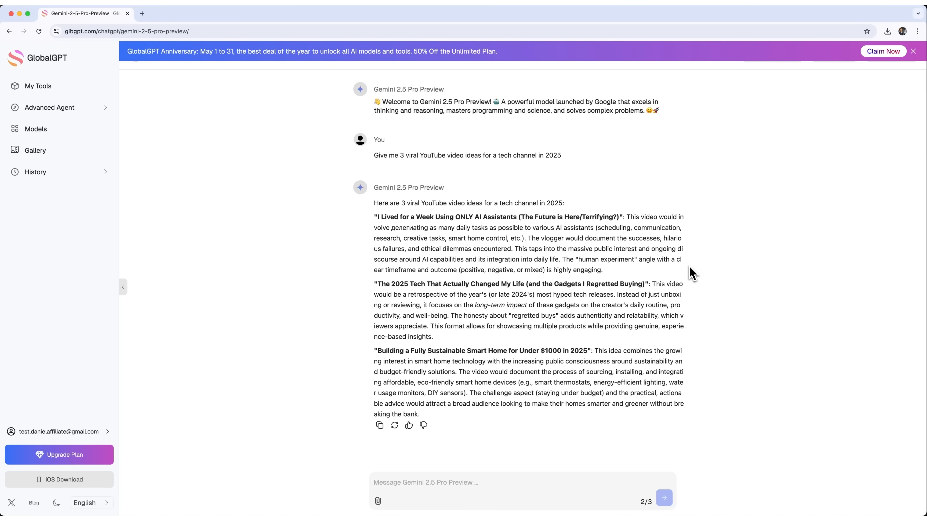
pyautogui.moveTo(665, 323)
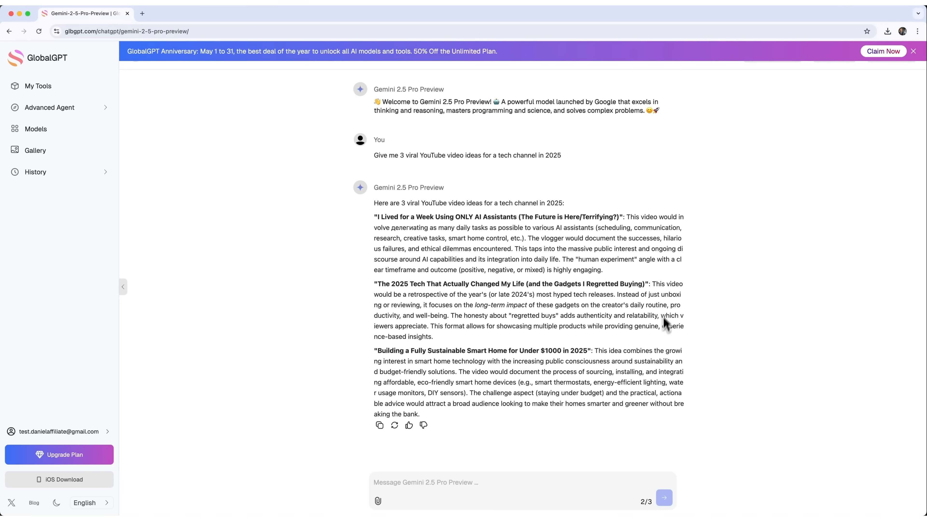
pyautogui.moveTo(697, 299)
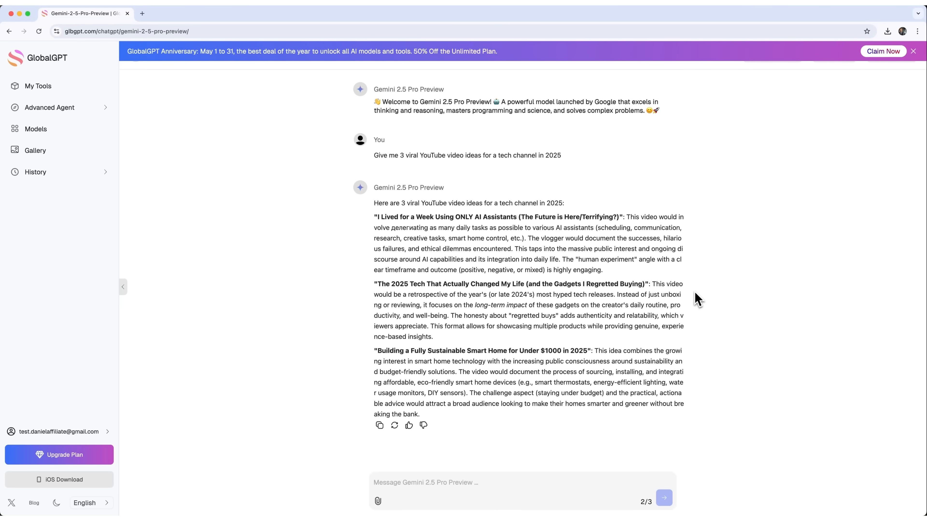
# Send the same video-ideas request to GPT-4o and then to Claude 3.7 Sonnet.
pyautogui.click(38, 86)
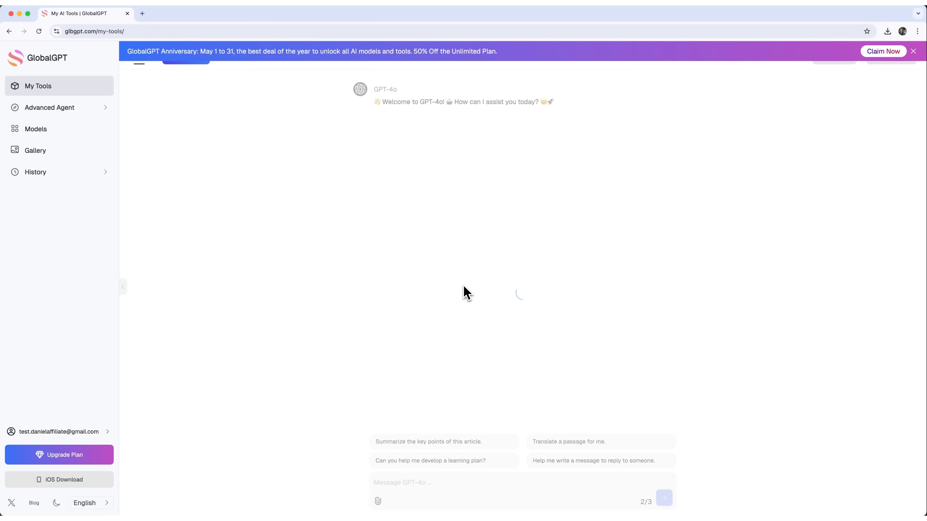
pyautogui.write('Give me 3 viral YouTube video ideas for a tech channel in 2025')
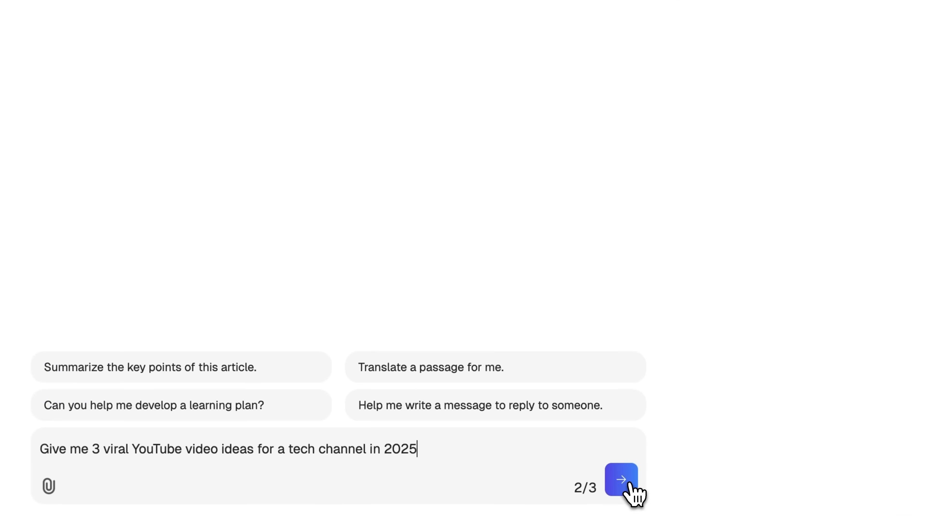
pyautogui.click(620, 479)
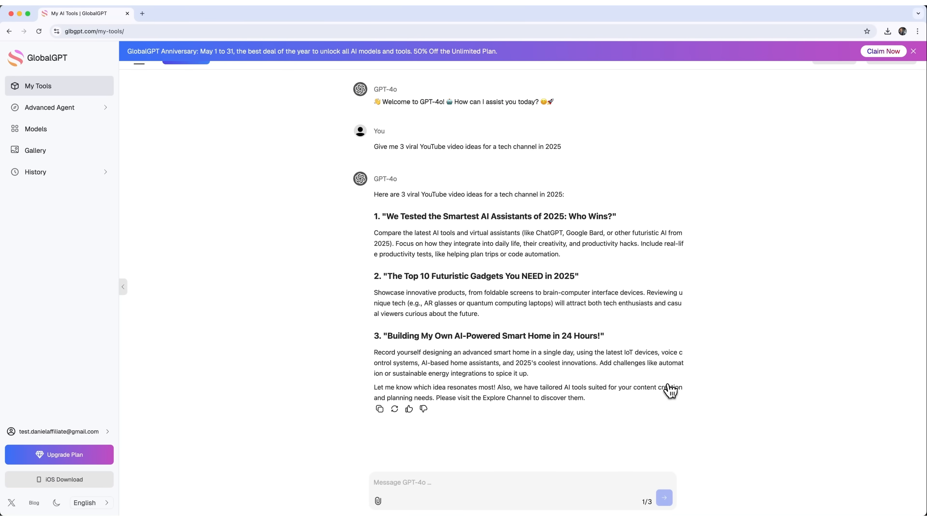
pyautogui.moveTo(513, 403)
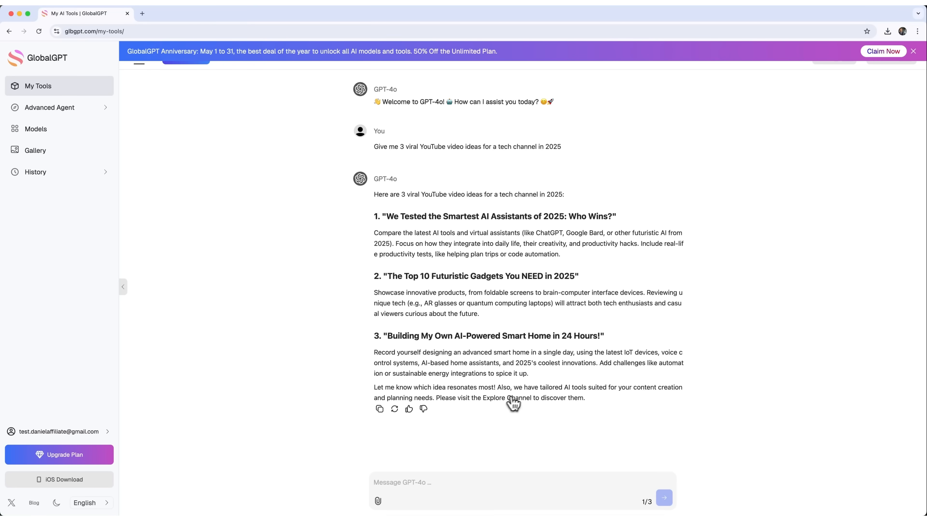
pyautogui.moveTo(524, 394)
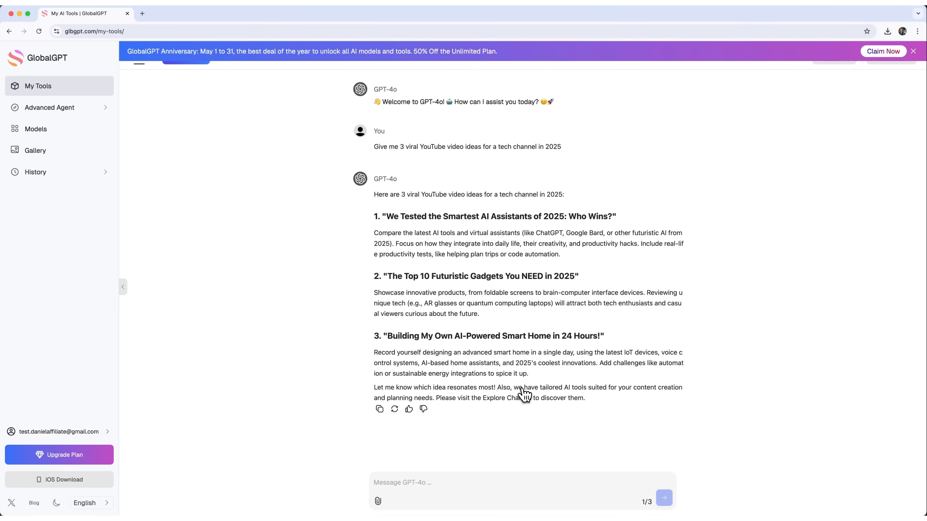
pyautogui.click(663, 498)
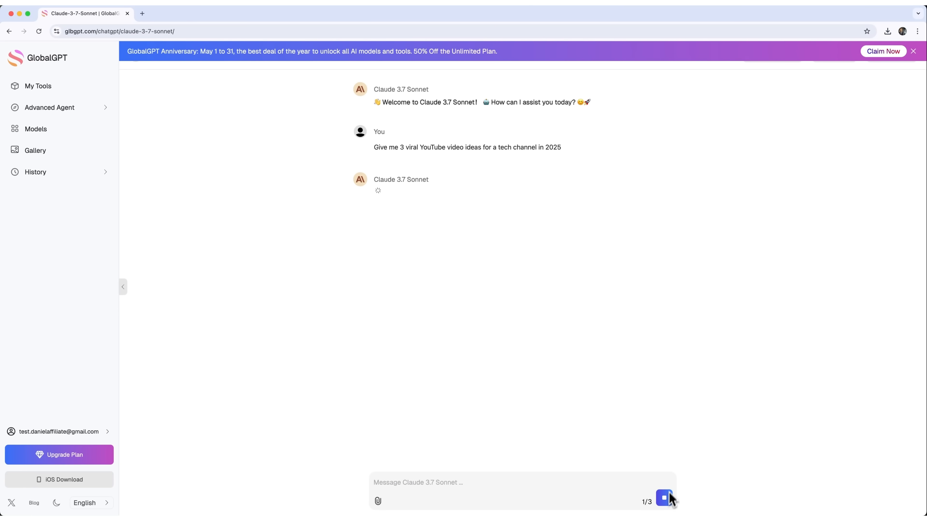
pyautogui.moveTo(683, 329)
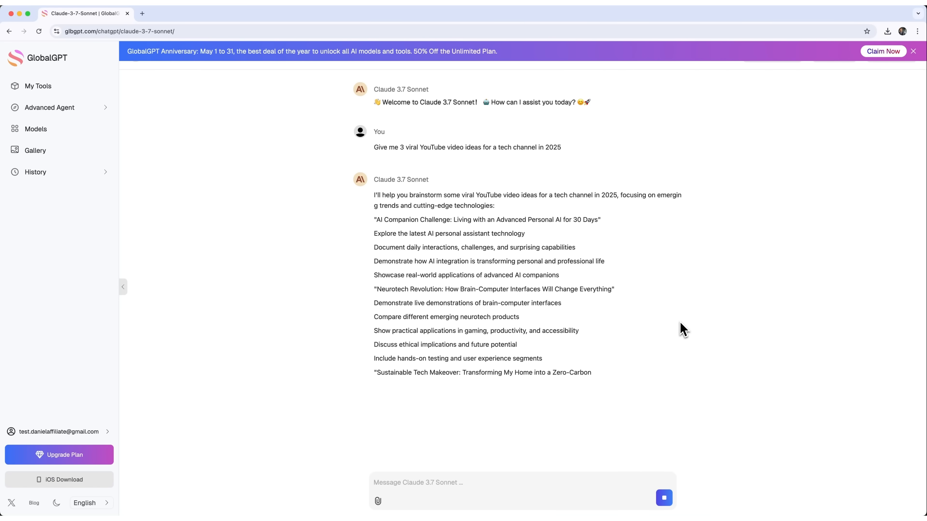
pyautogui.scroll(-3)
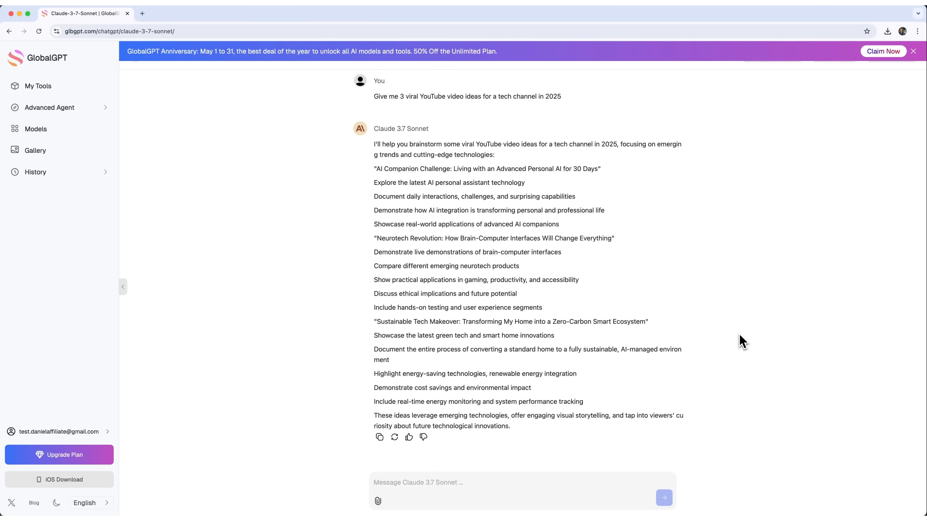
pyautogui.moveTo(553, 285)
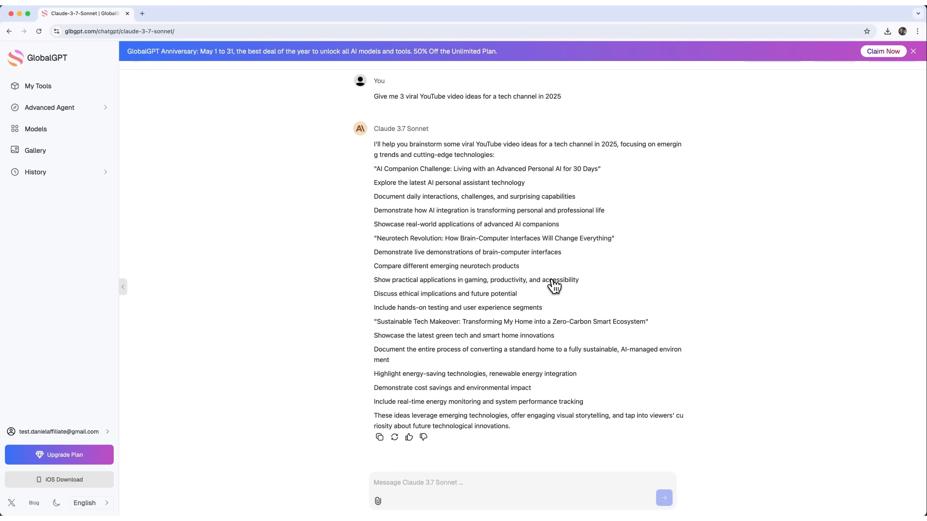
pyautogui.moveTo(525, 279)
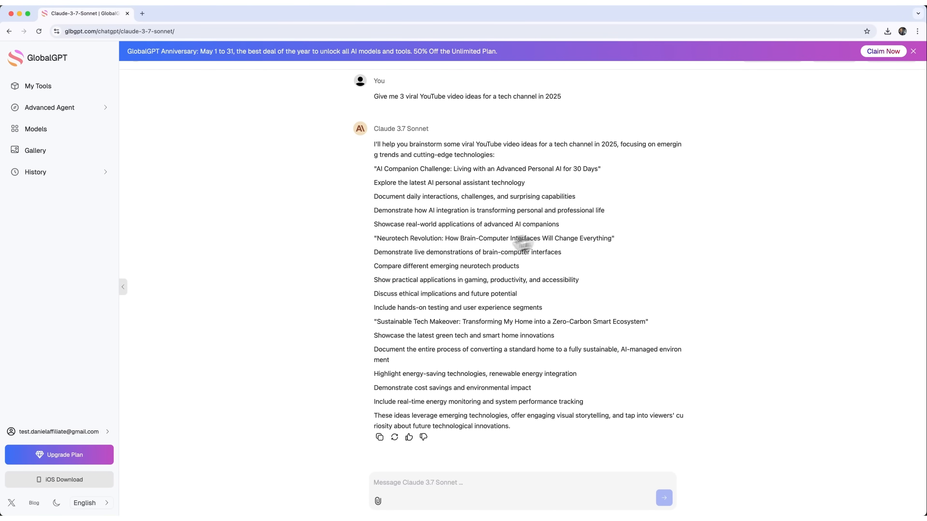
pyautogui.moveTo(575, 372)
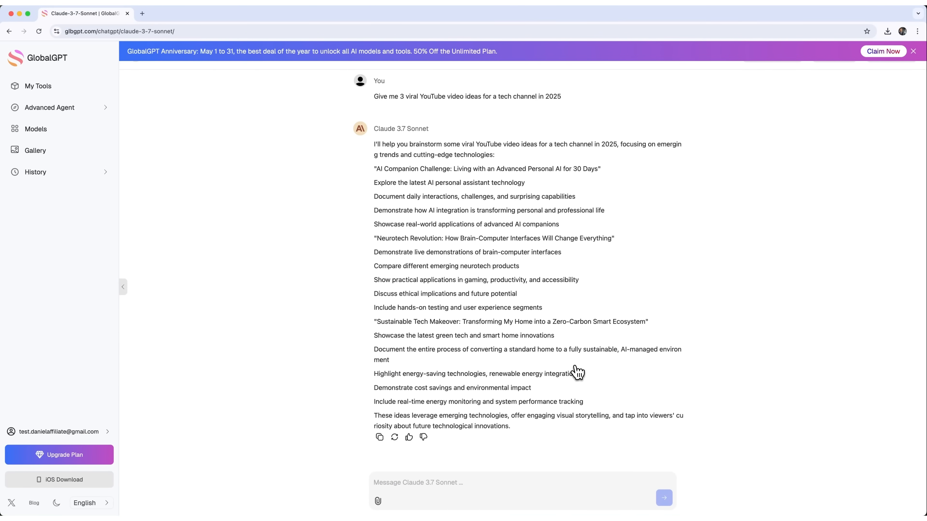
pyautogui.moveTo(631, 283)
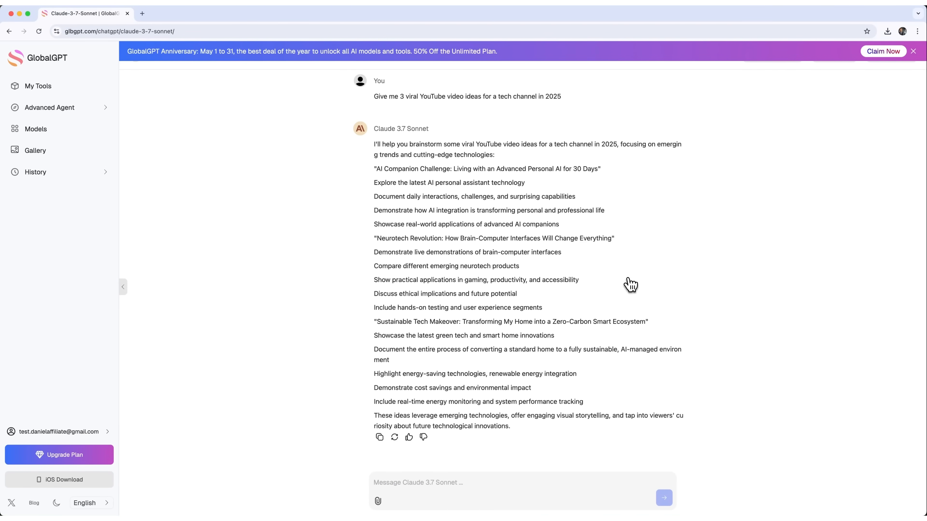
pyautogui.moveTo(432, 230)
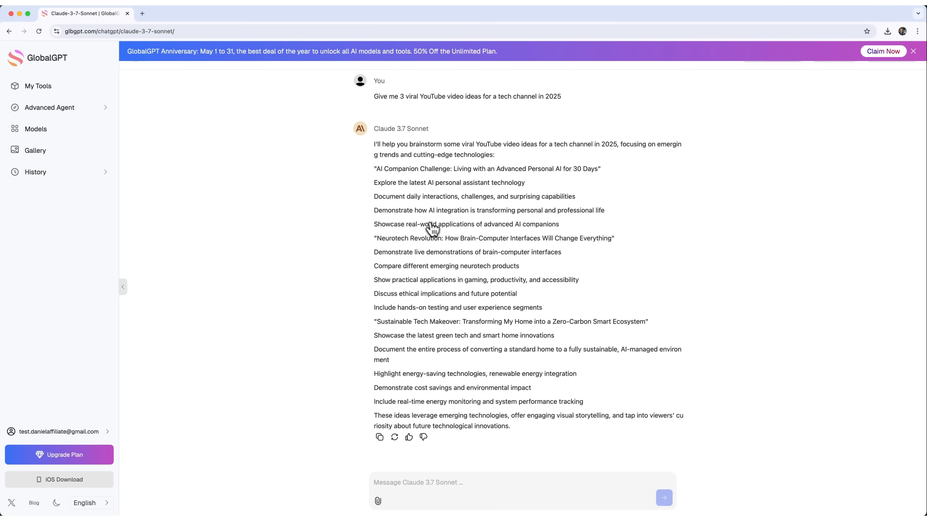
pyautogui.moveTo(401, 243)
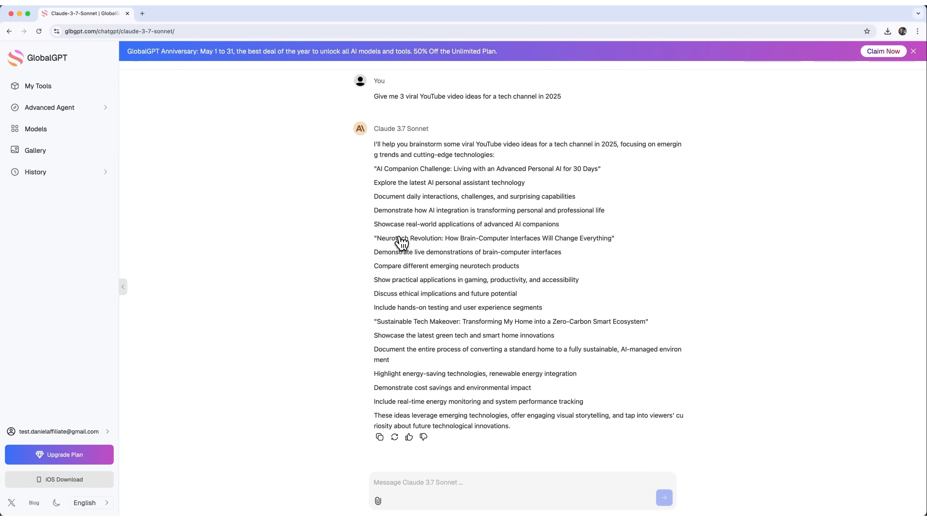
pyautogui.moveTo(478, 228)
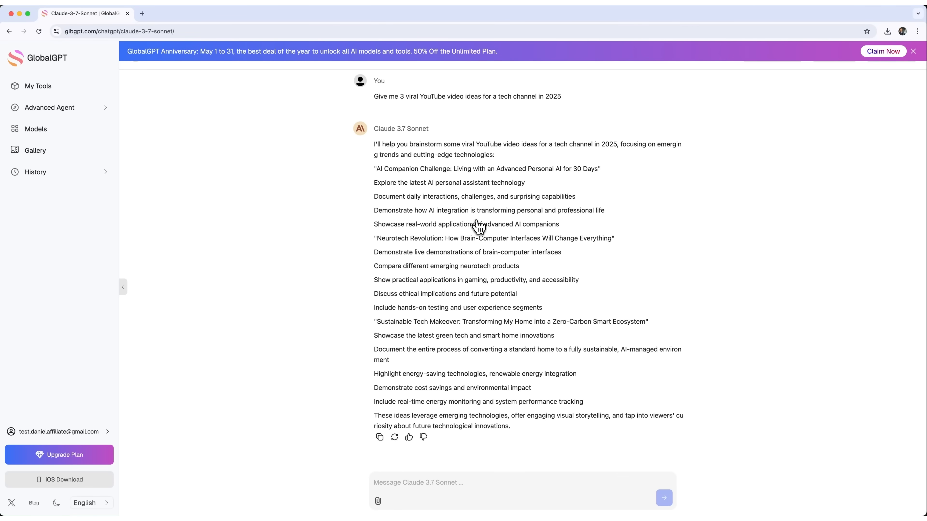
pyautogui.moveTo(468, 241)
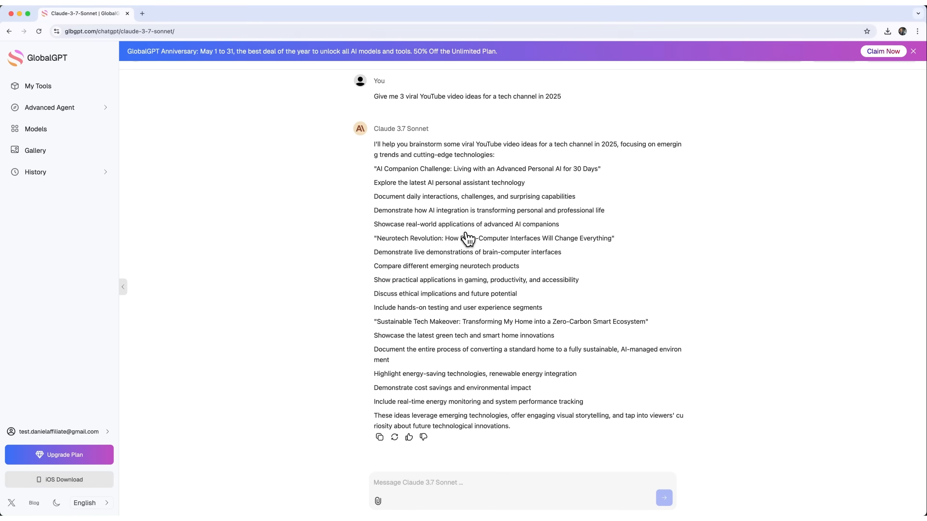
pyautogui.moveTo(504, 307)
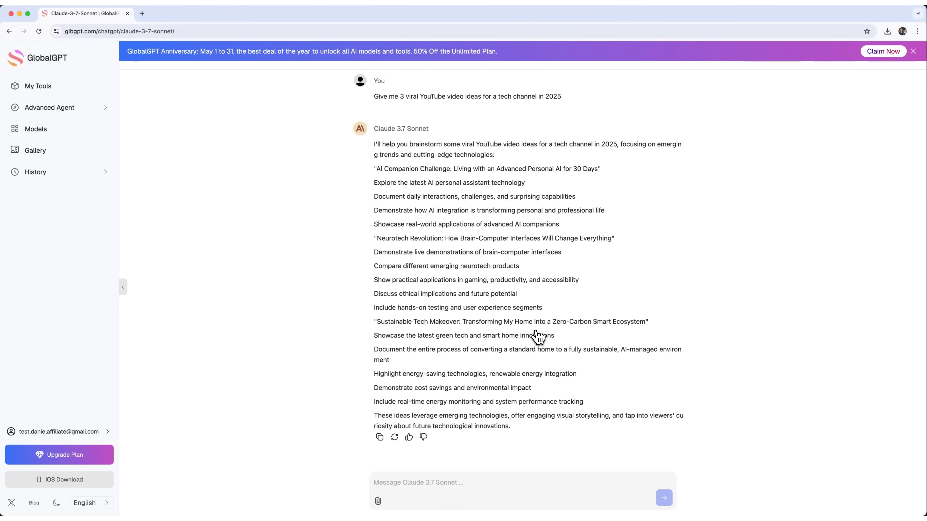
pyautogui.moveTo(580, 330)
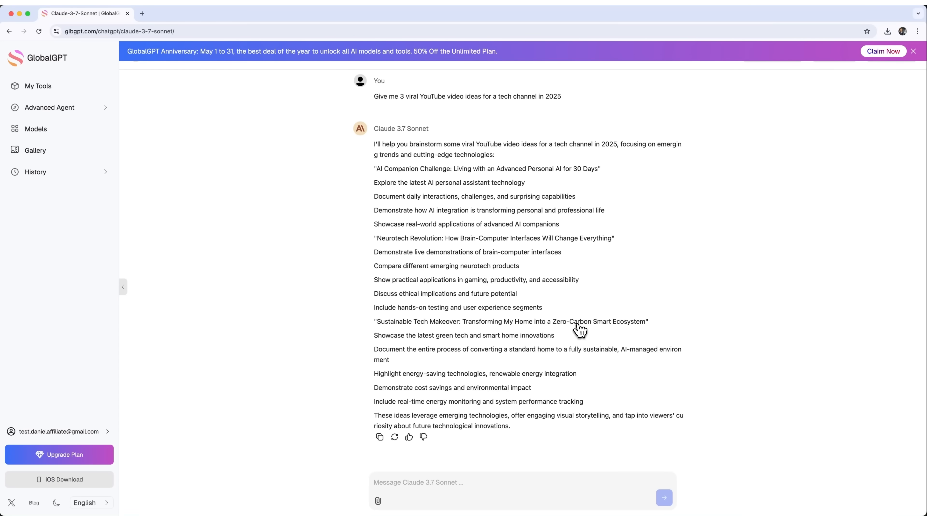
pyautogui.moveTo(600, 308)
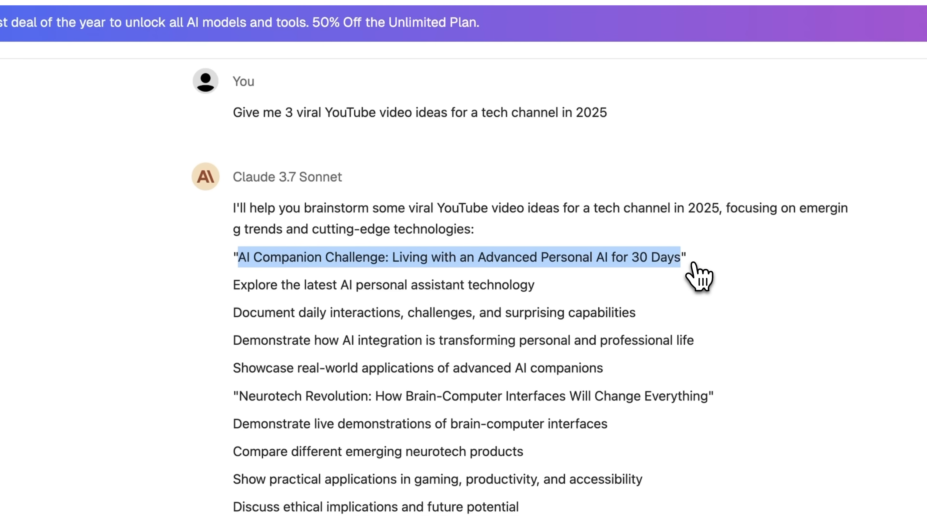
pyautogui.moveTo(689, 281)
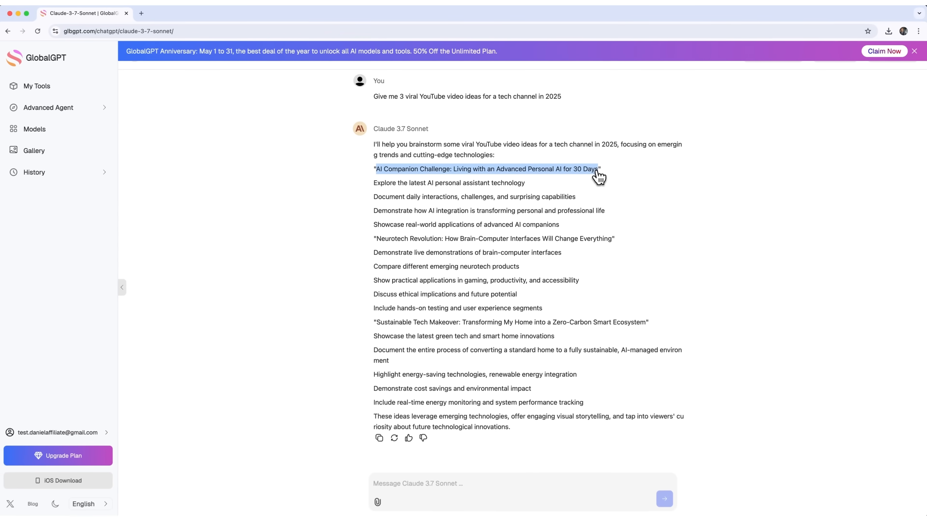
pyautogui.moveTo(466, 227)
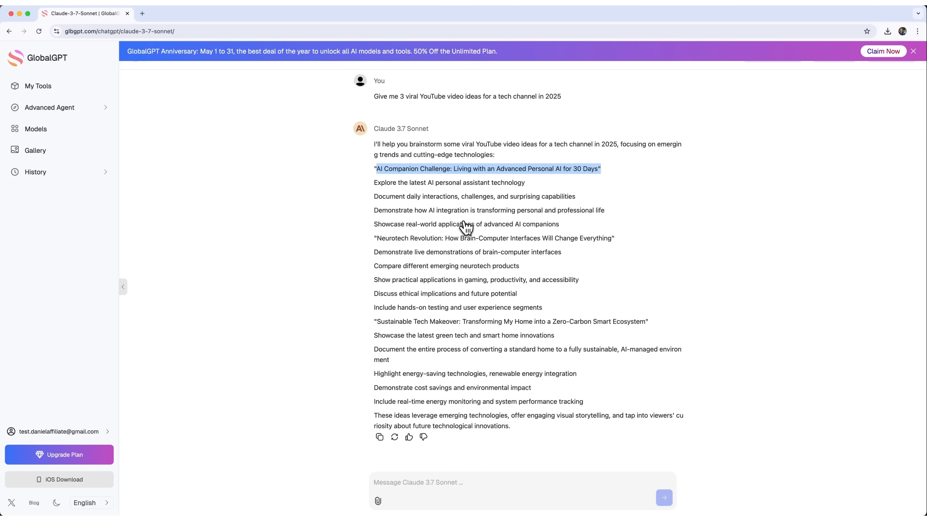
pyautogui.moveTo(474, 238)
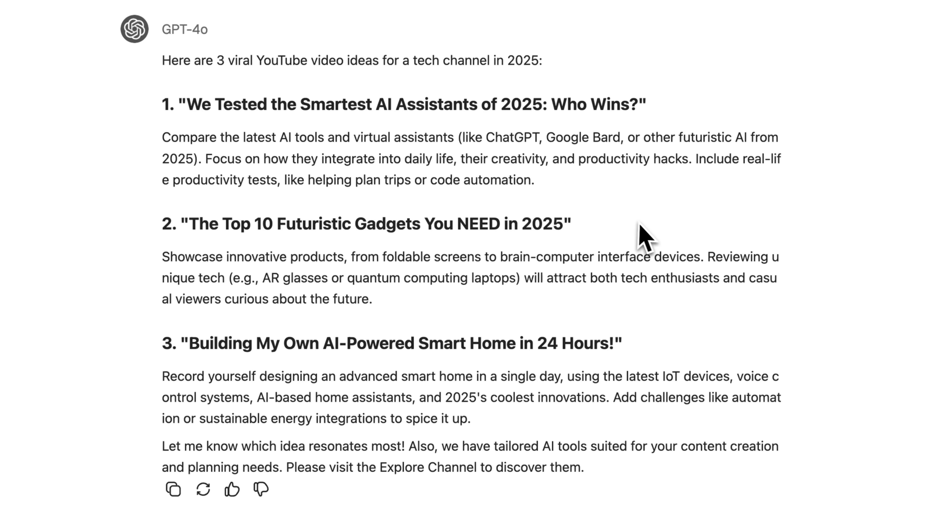
pyautogui.moveTo(608, 225)
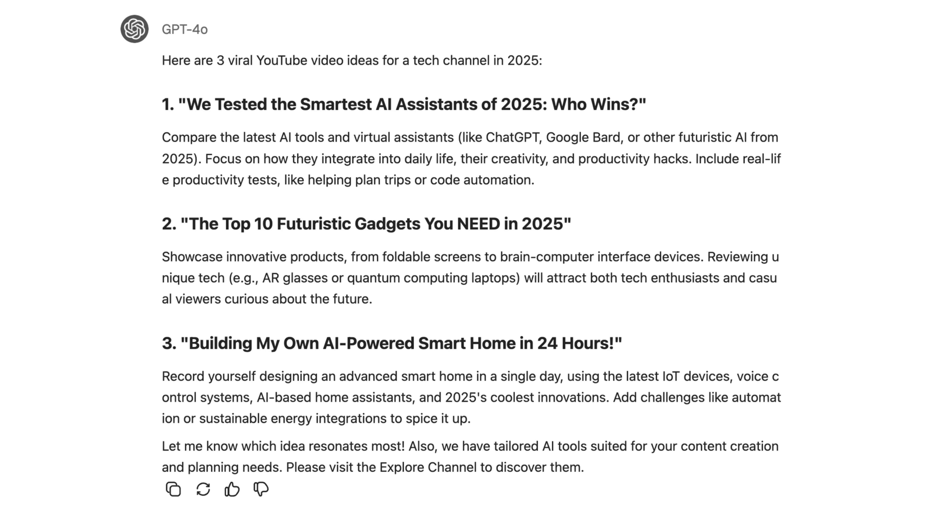
pyautogui.moveTo(562, 142)
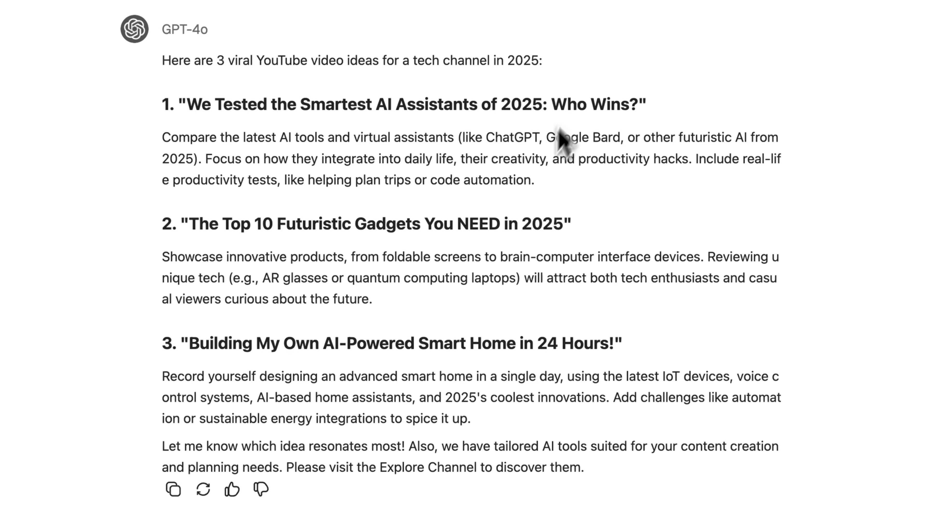
pyautogui.moveTo(528, 164)
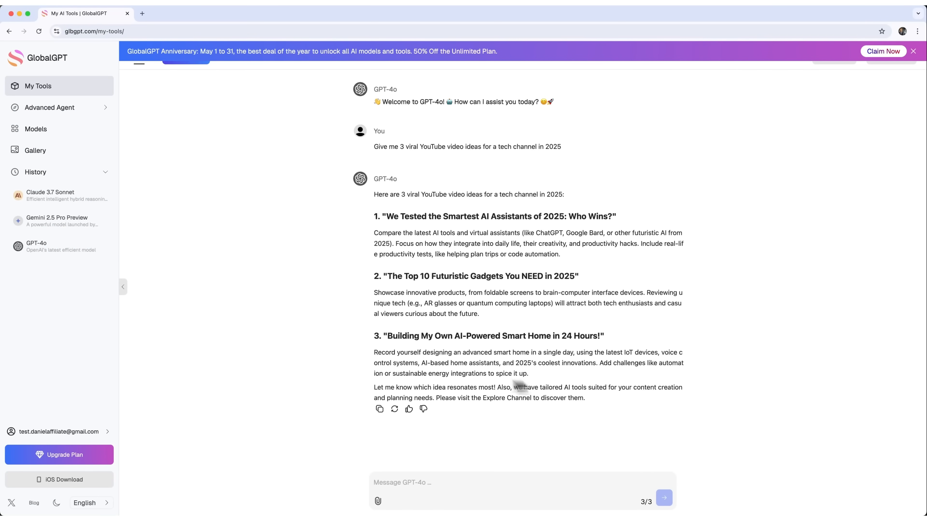
pyautogui.moveTo(528, 398)
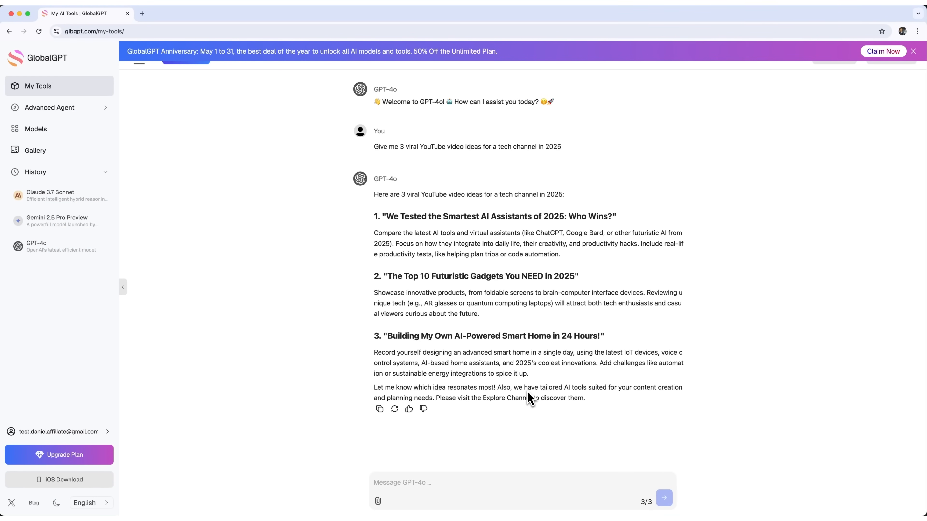
pyautogui.moveTo(621, 406)
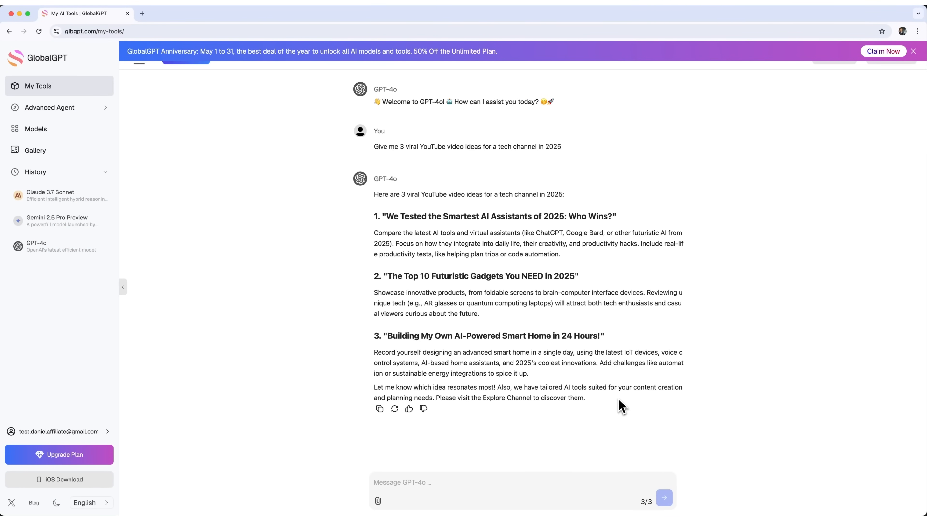
pyautogui.moveTo(552, 414)
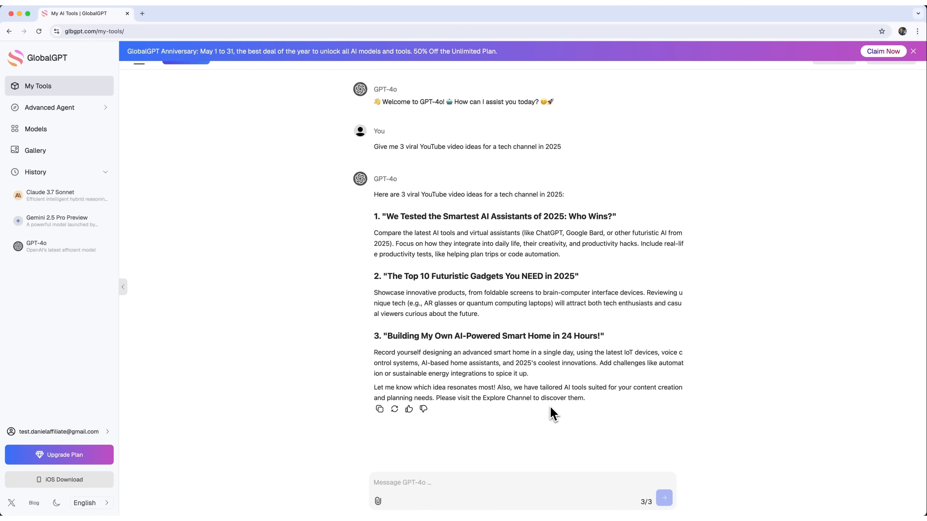
pyautogui.moveTo(640, 285)
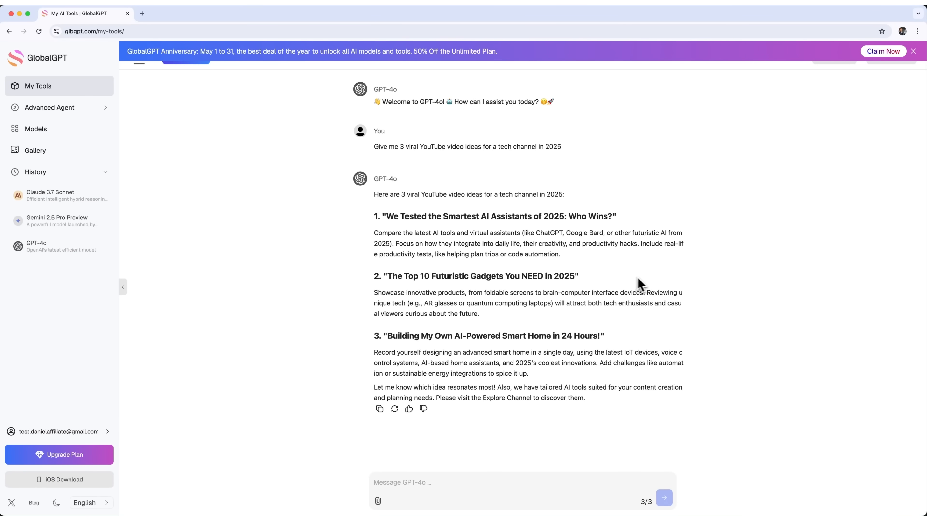
pyautogui.moveTo(611, 325)
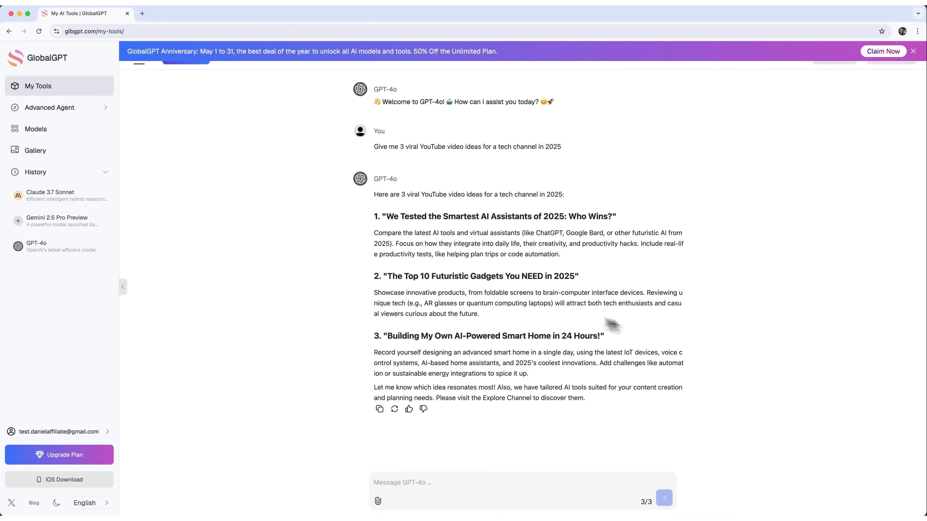
pyautogui.moveTo(525, 374)
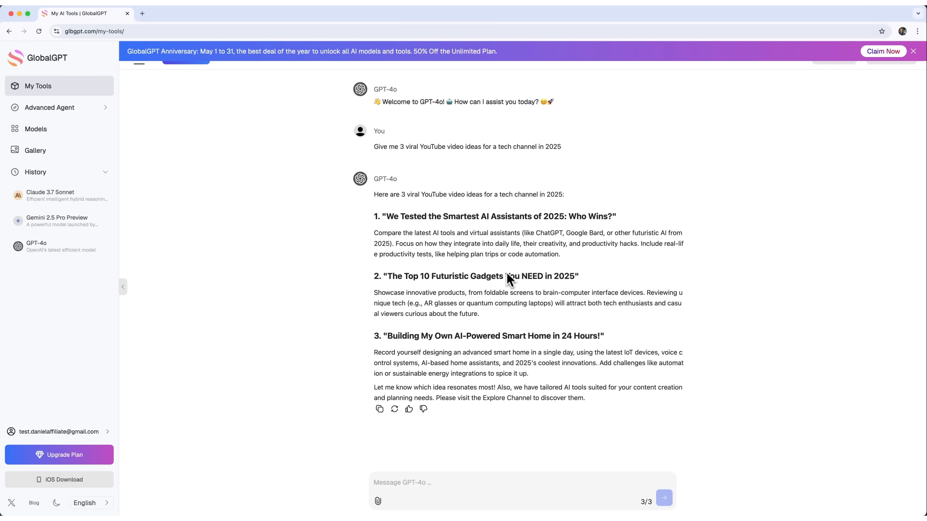
pyautogui.moveTo(485, 278)
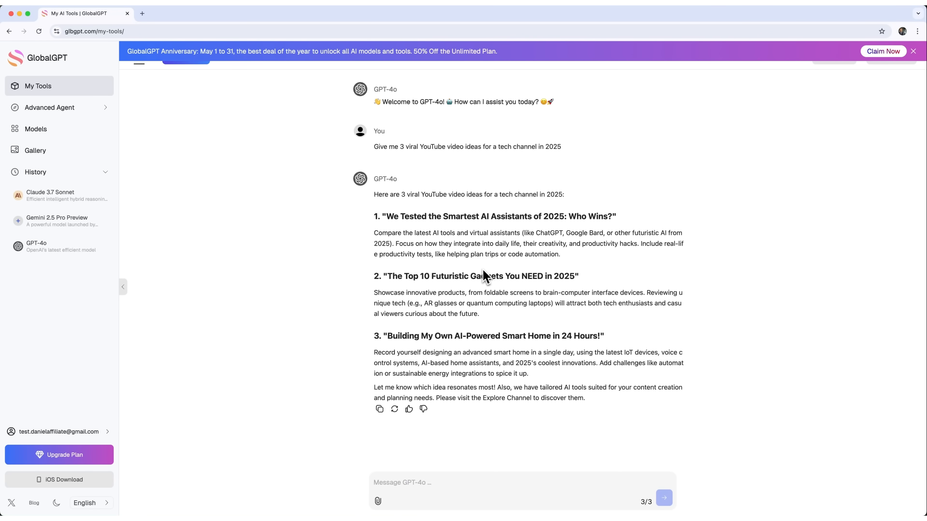
pyautogui.moveTo(617, 271)
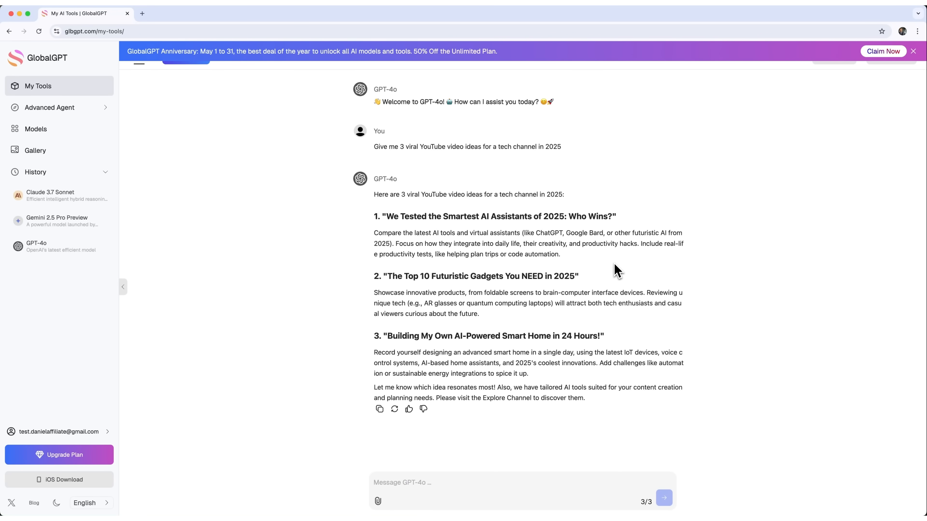
# Reopen the GPT-4o chat from History to review its three video ideas.
pyautogui.click(59, 221)
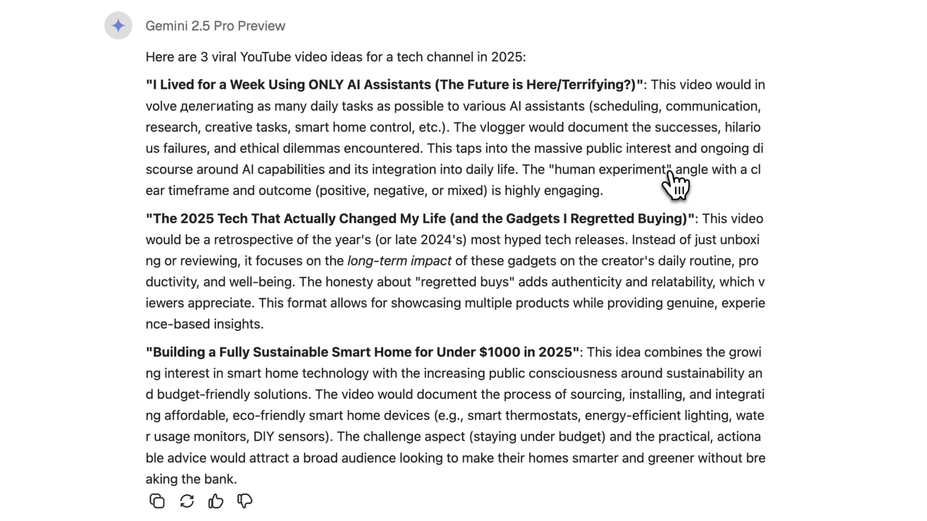
pyautogui.moveTo(294, 121)
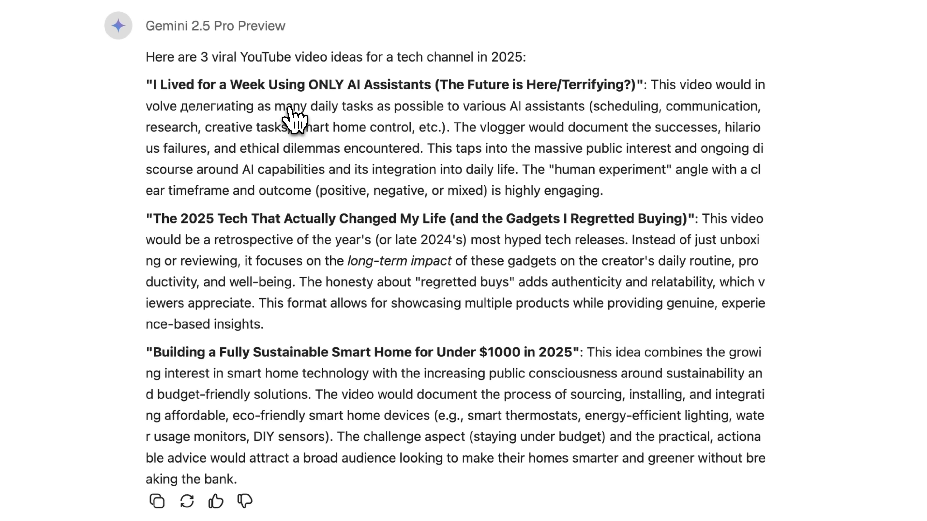
pyautogui.moveTo(523, 106)
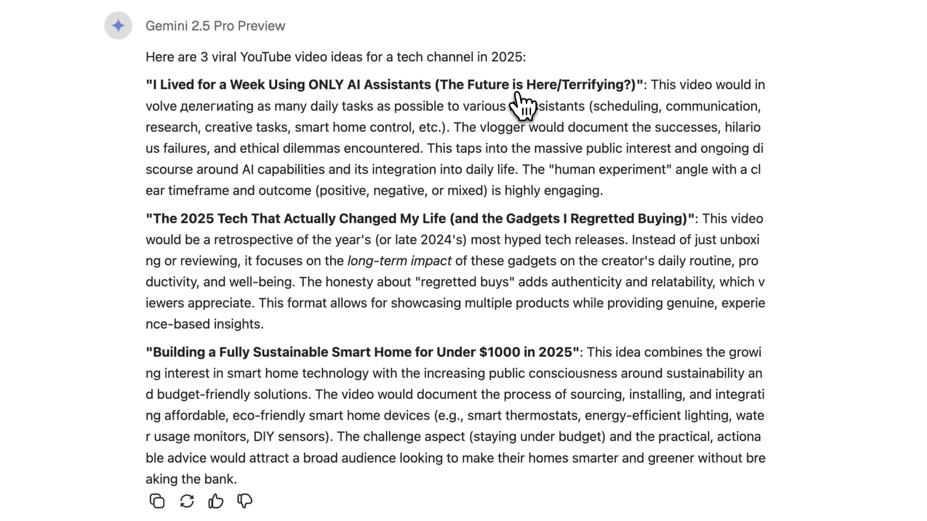
pyautogui.moveTo(511, 103)
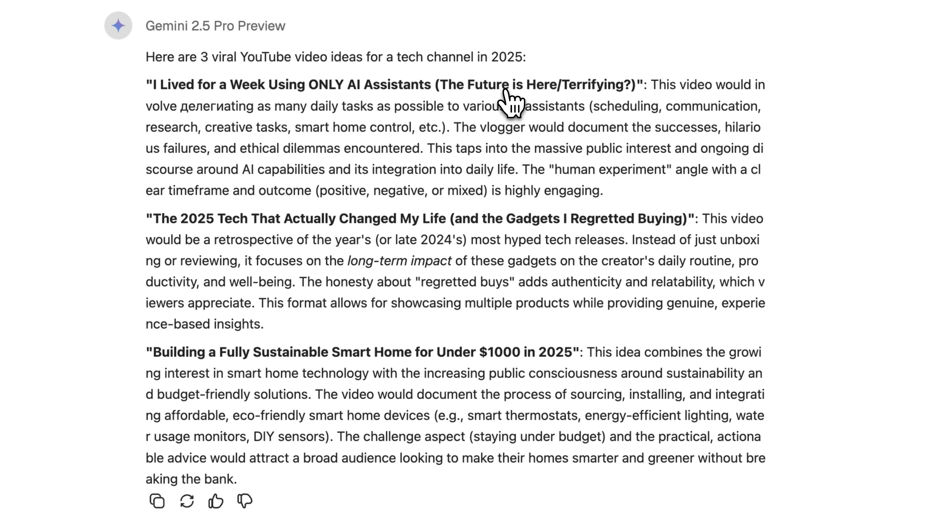
pyautogui.moveTo(564, 110)
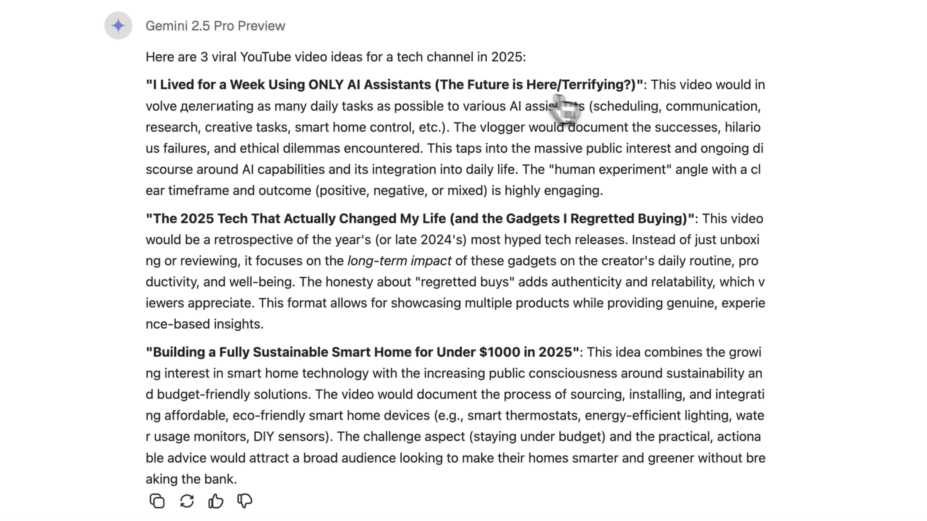
pyautogui.moveTo(532, 124)
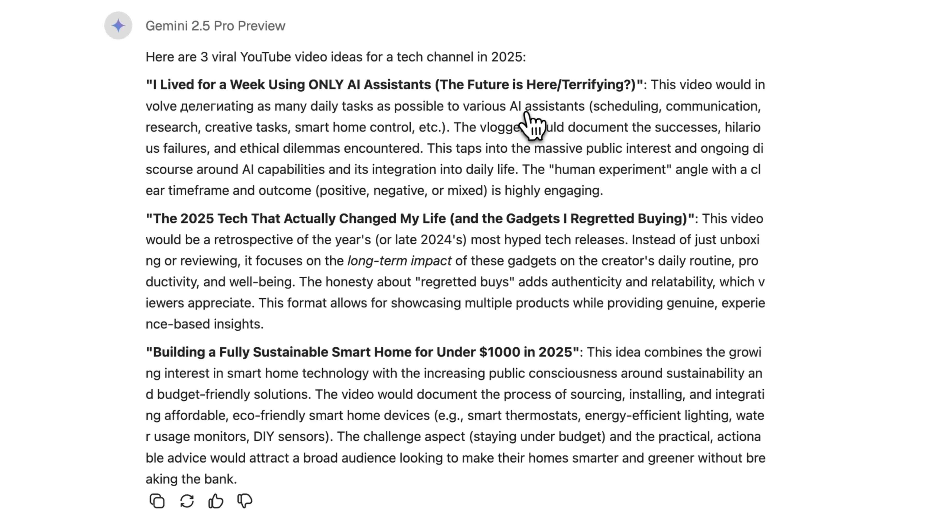
pyautogui.moveTo(226, 180)
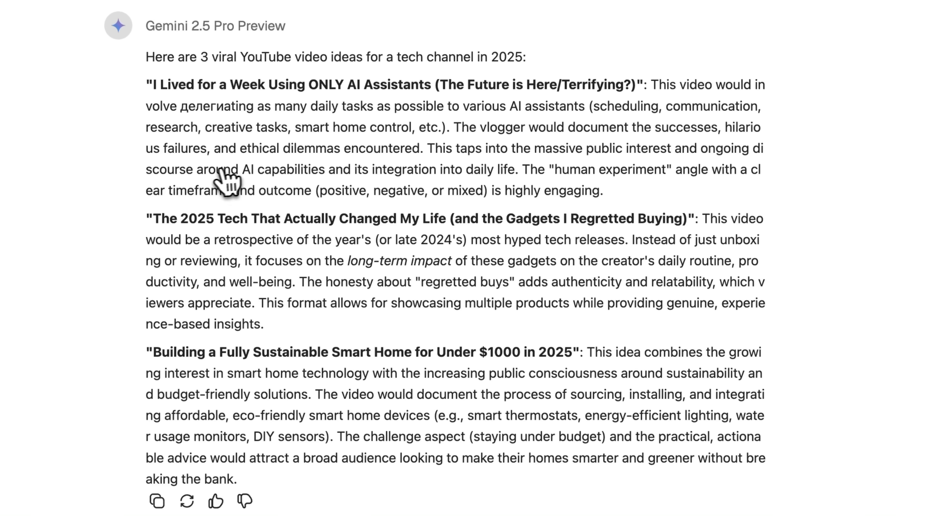
pyautogui.moveTo(351, 174)
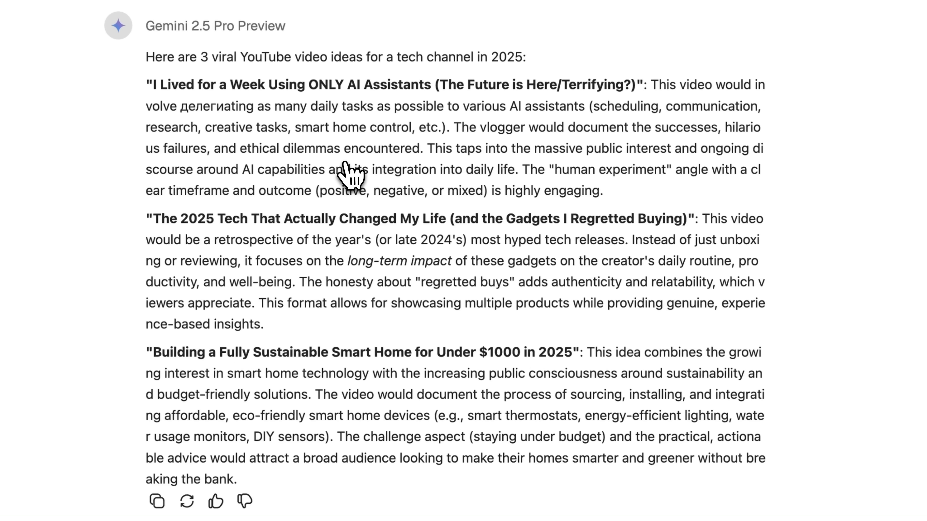
pyautogui.moveTo(455, 204)
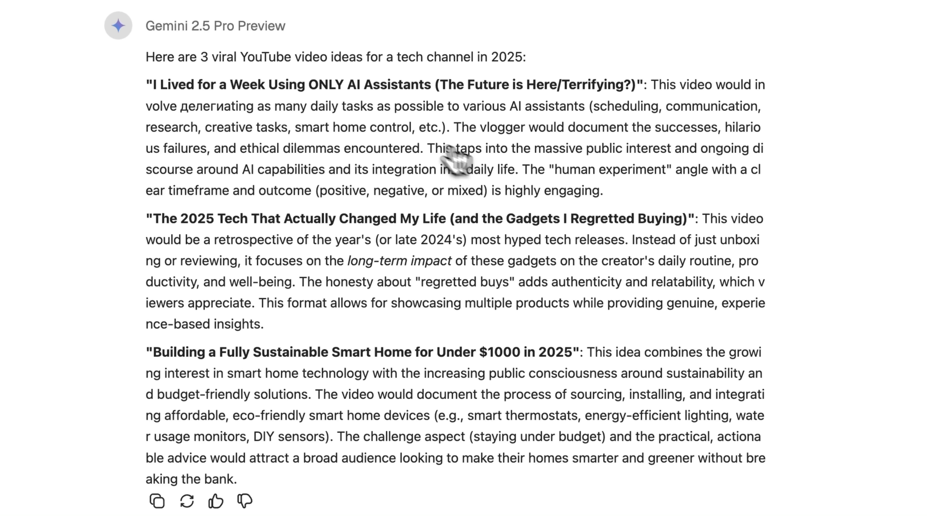
pyautogui.moveTo(521, 212)
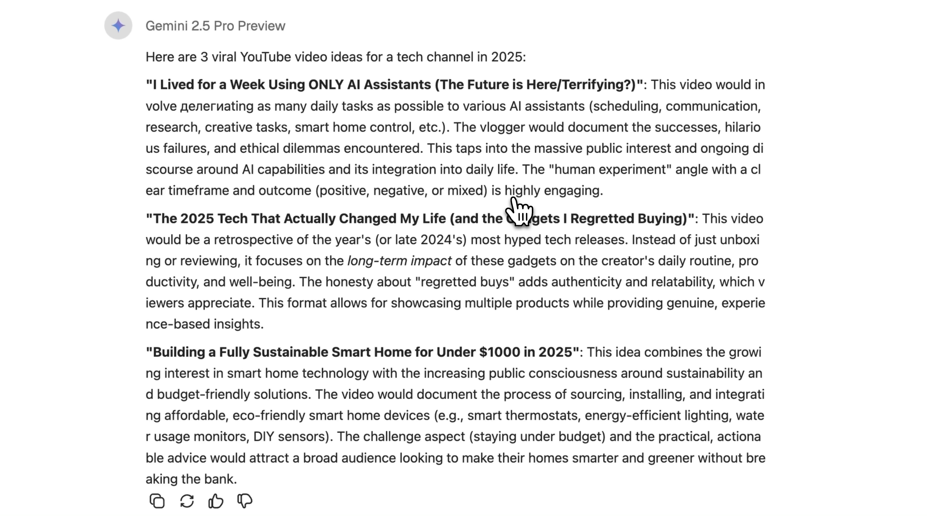
pyautogui.moveTo(379, 222)
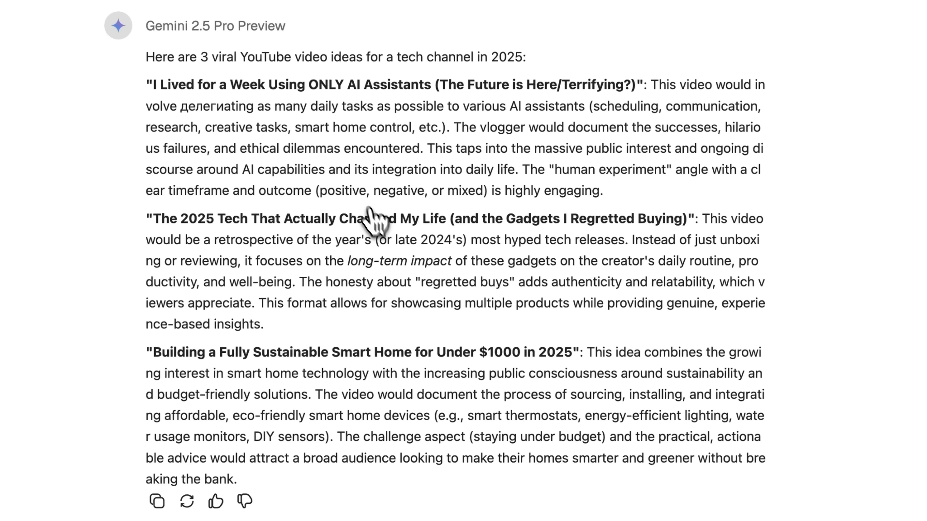
pyautogui.moveTo(390, 289)
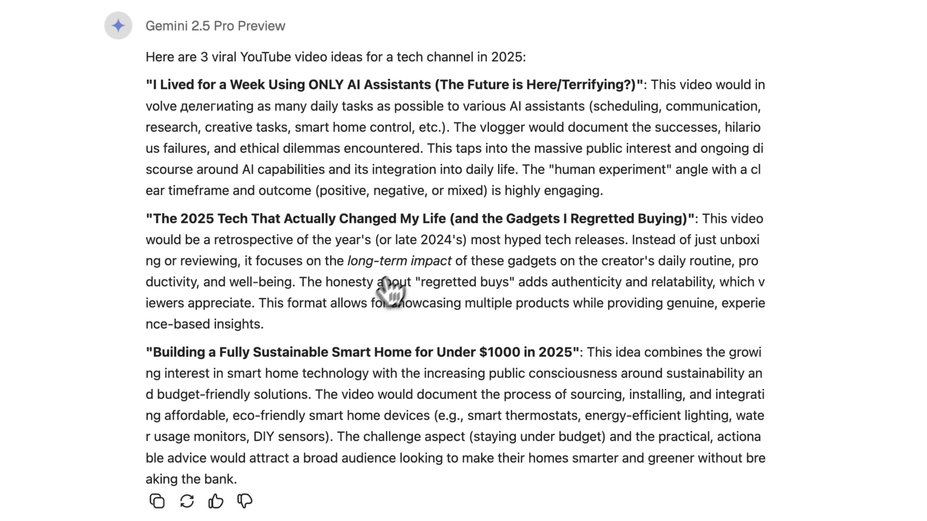
pyautogui.moveTo(444, 355)
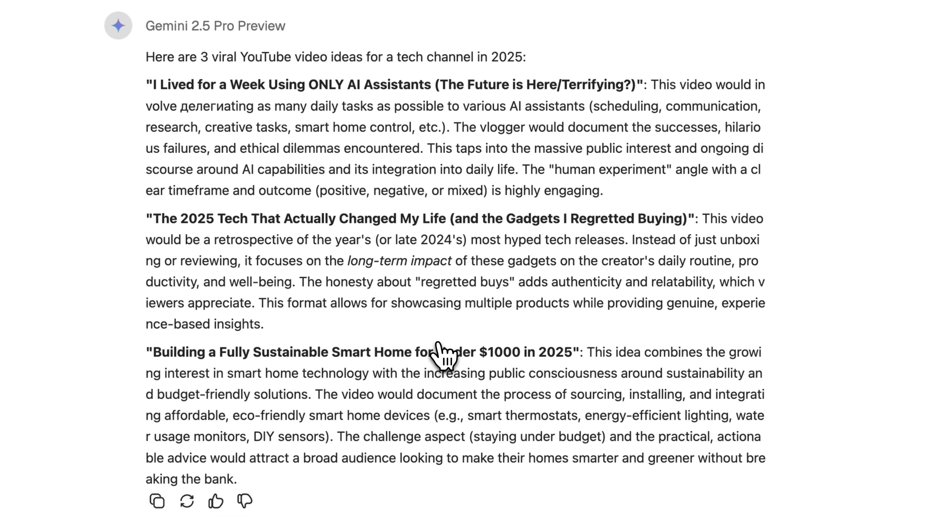
pyautogui.moveTo(446, 348)
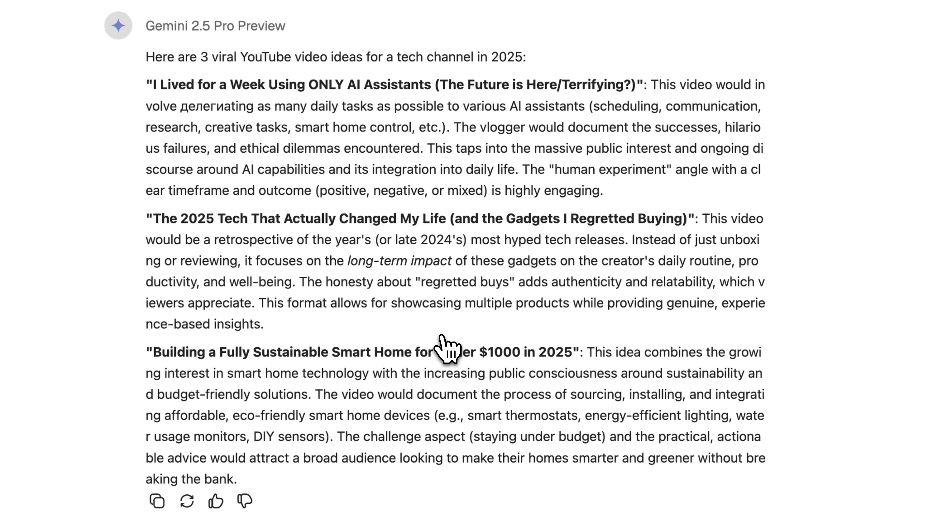
pyautogui.moveTo(769, 192)
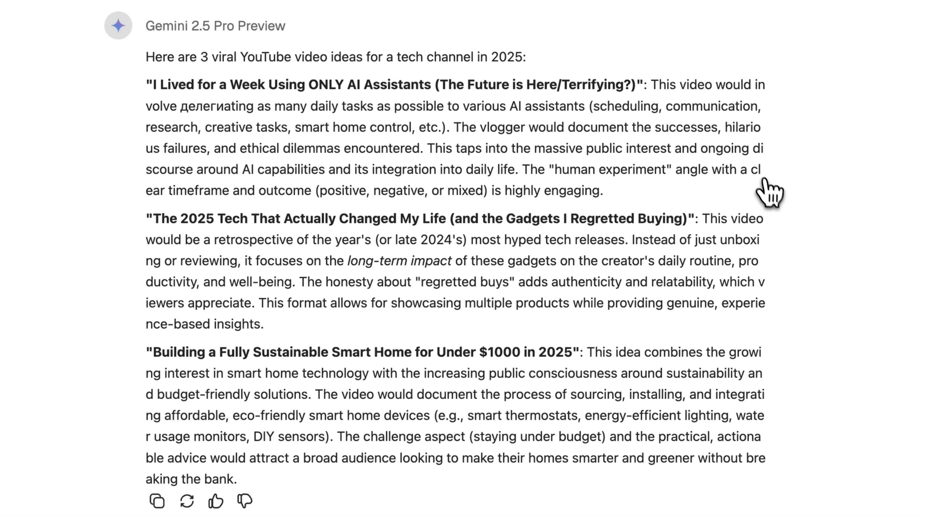
pyautogui.moveTo(582, 228)
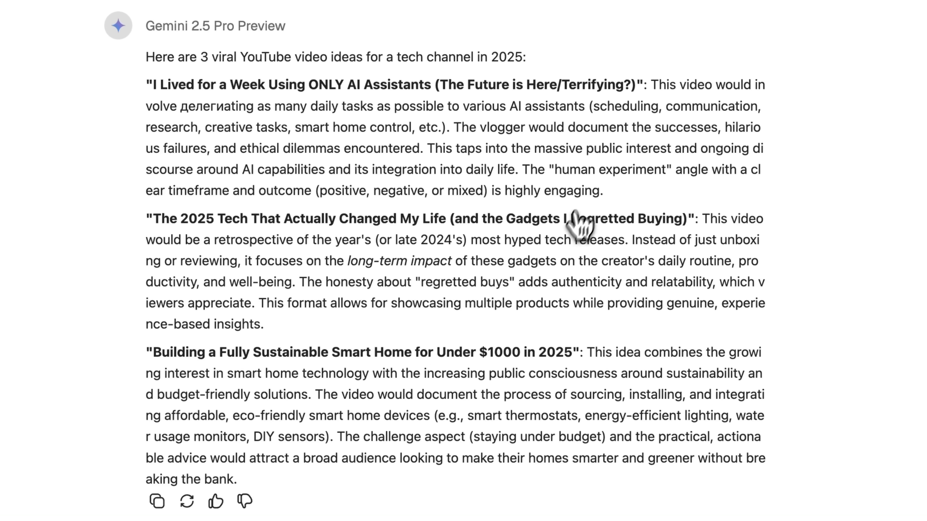
pyautogui.moveTo(208, 124)
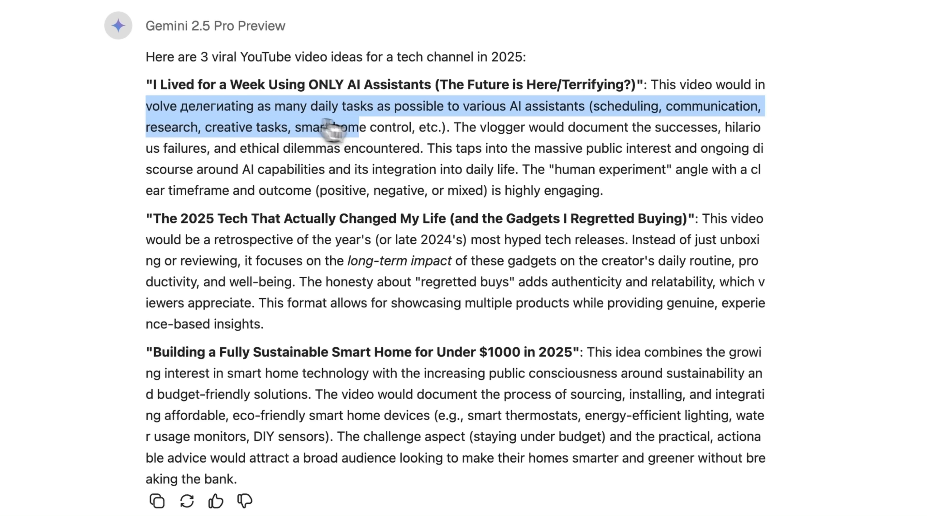
# Reopen the earlier GPT-4o conversation with its AI assistants, gadgets and smart-home ideas.
pyautogui.click(36, 246)
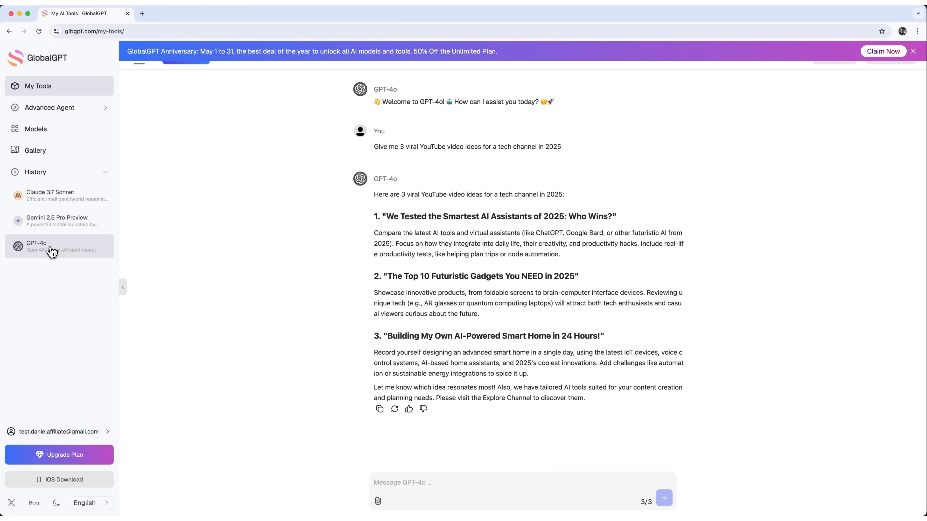
pyautogui.moveTo(450, 344)
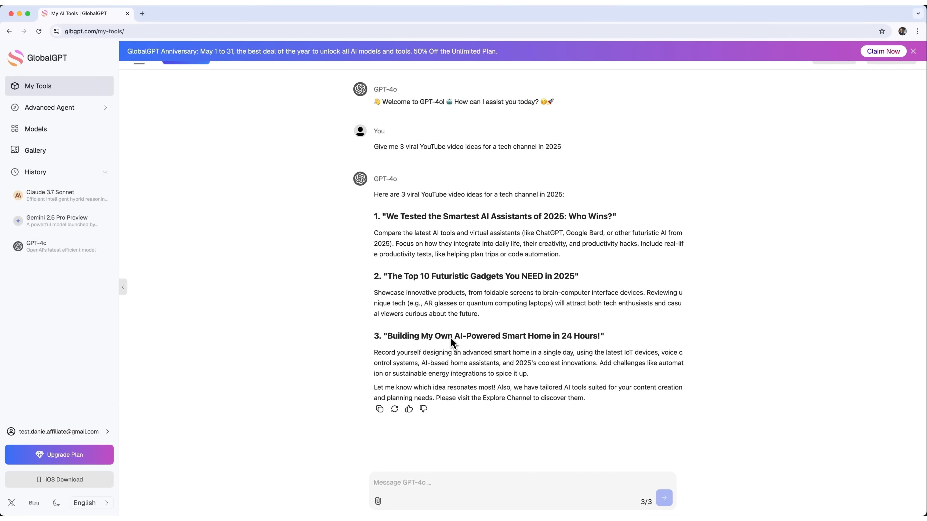
pyautogui.moveTo(408, 353)
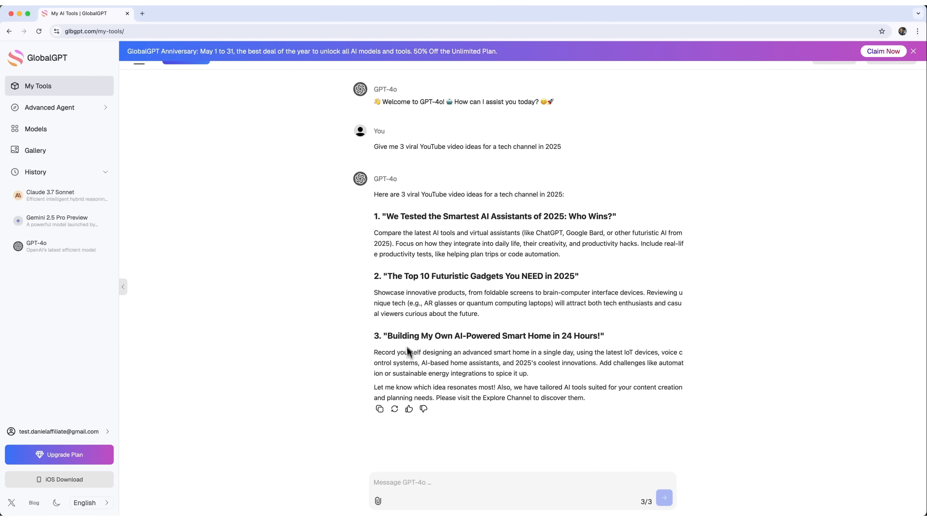
pyautogui.moveTo(57, 167)
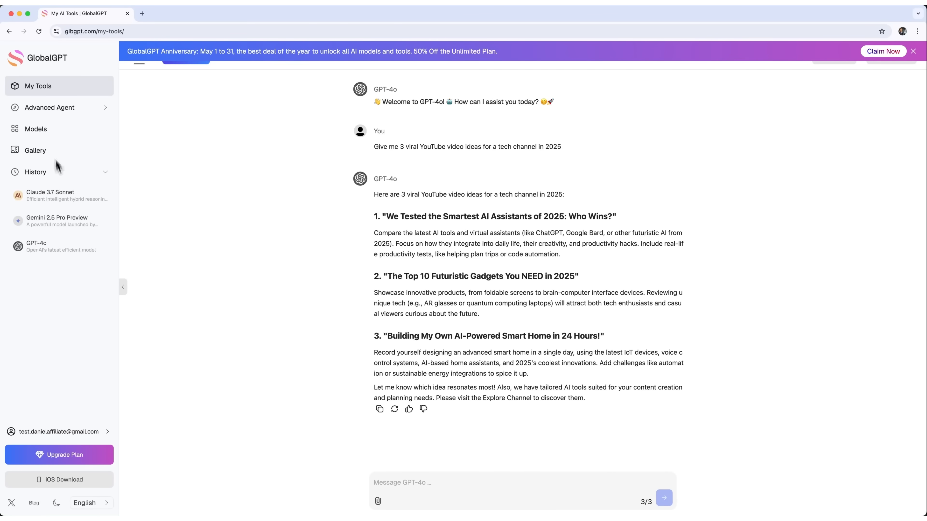
# Start Midjourney V7 with a prompt for a futuristic cyberpunk YouTube banner with digital glitch effects.
pyautogui.click(36, 129)
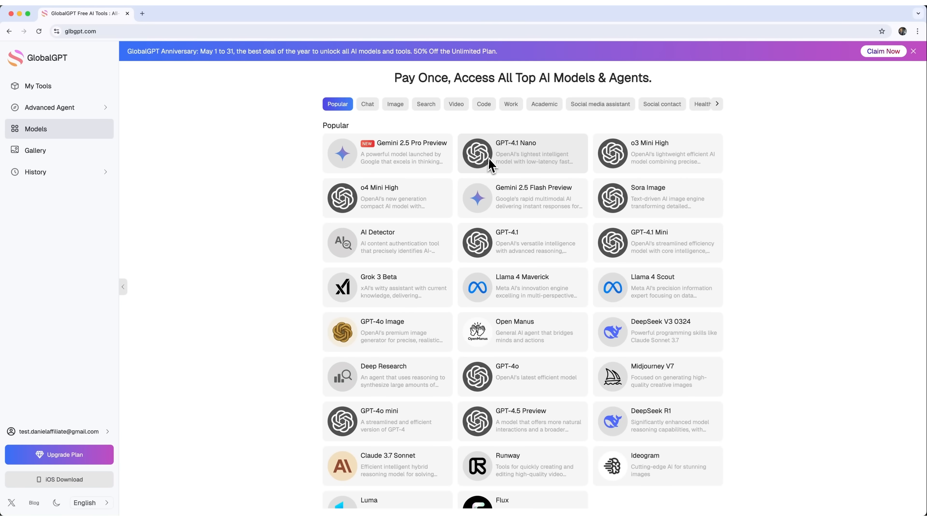
pyautogui.moveTo(463, 237)
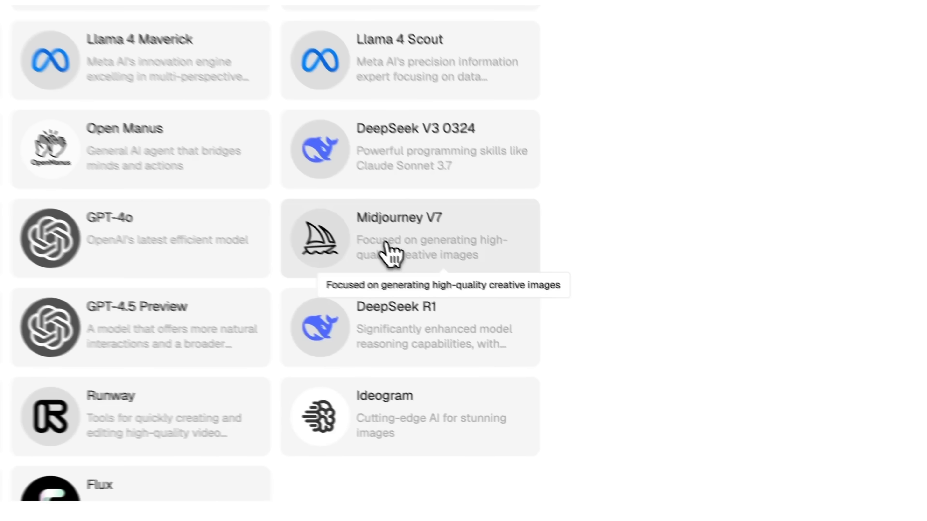
pyautogui.click(408, 239)
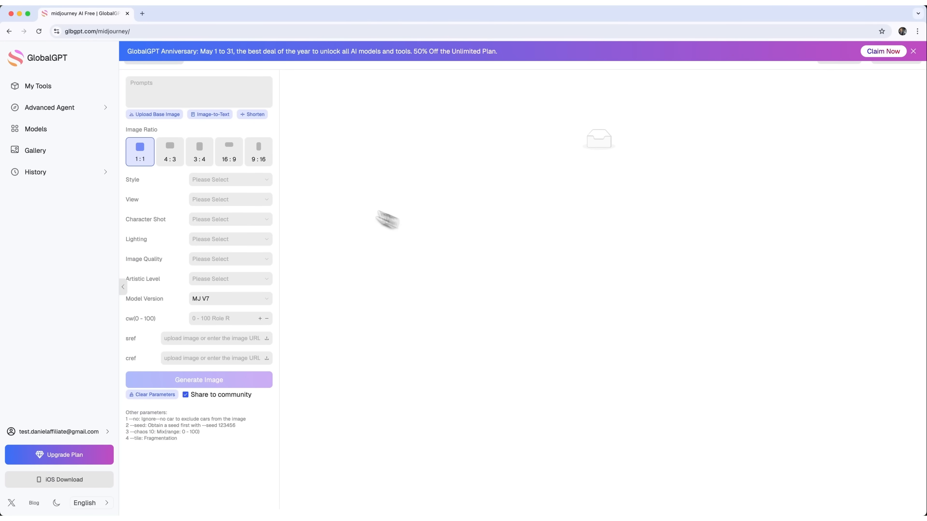
pyautogui.write('A futuristic YouTube channel banner with cyberpunk colors and digital glitch effects')
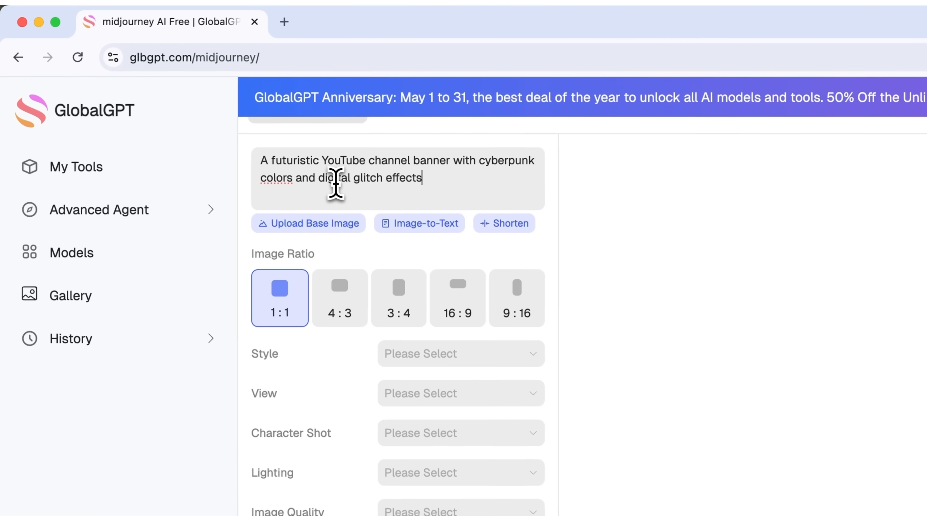
pyautogui.moveTo(456, 185)
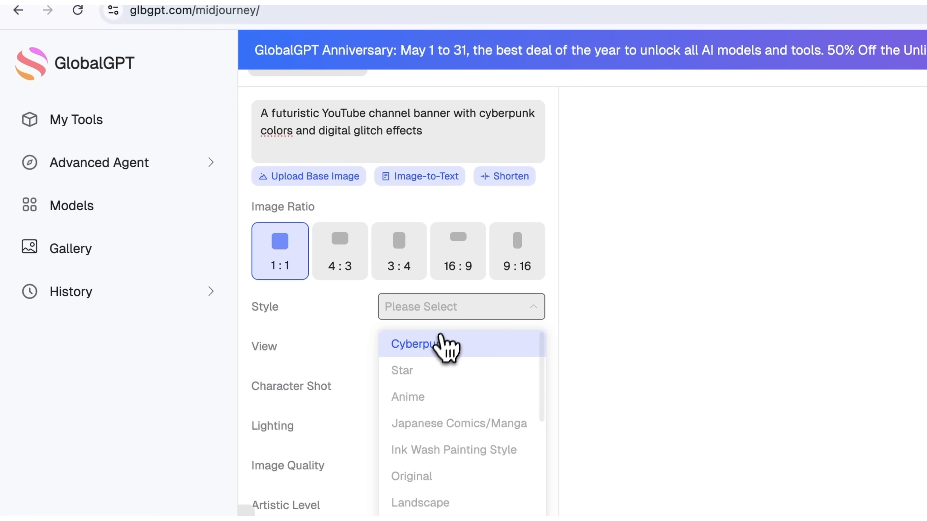
pyautogui.click(414, 345)
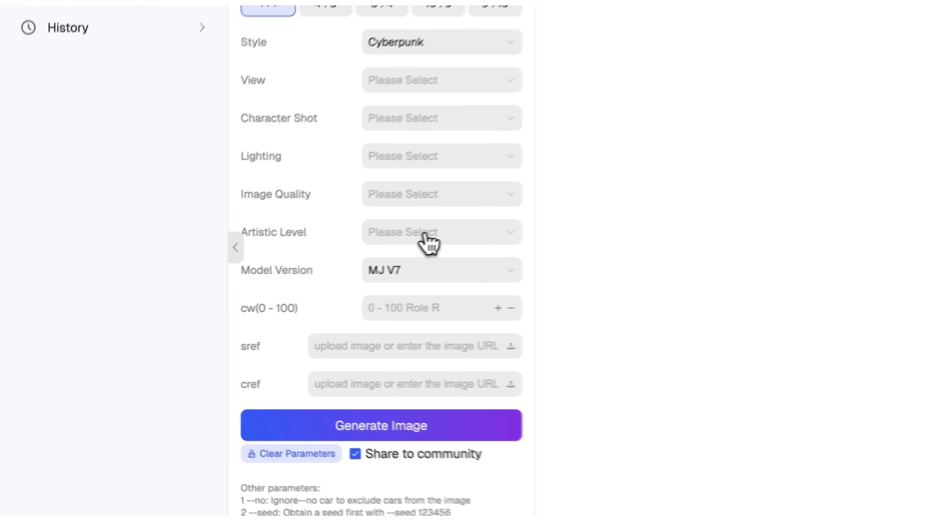
pyautogui.scroll(-3)
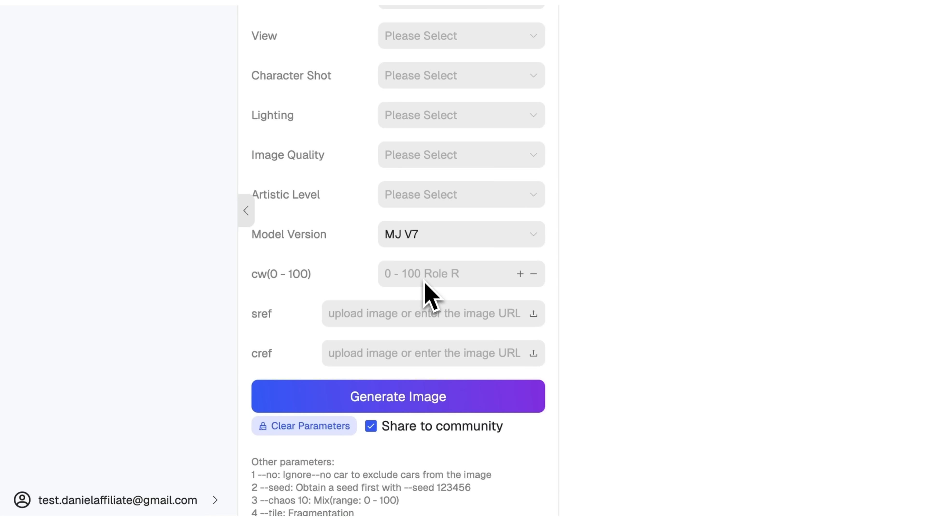
pyautogui.scroll(-3)
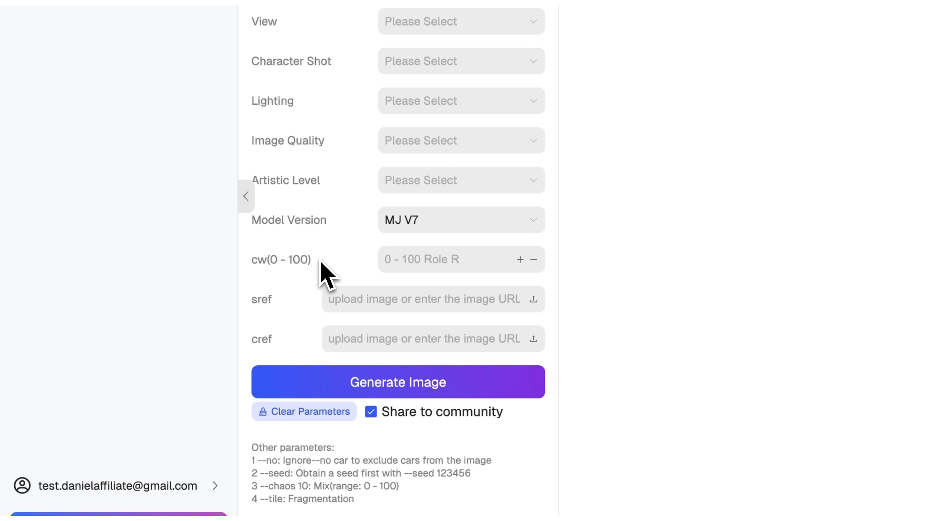
pyautogui.scroll(-3)
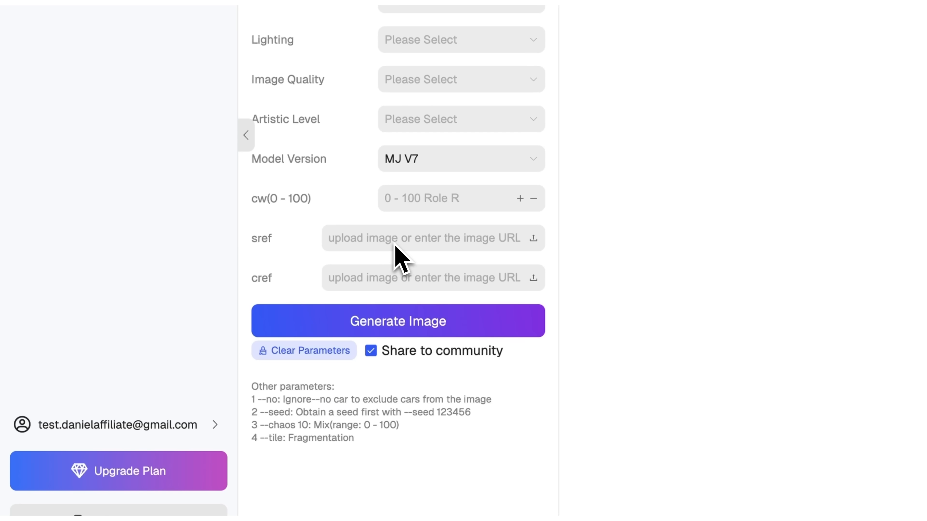
pyautogui.moveTo(440, 263)
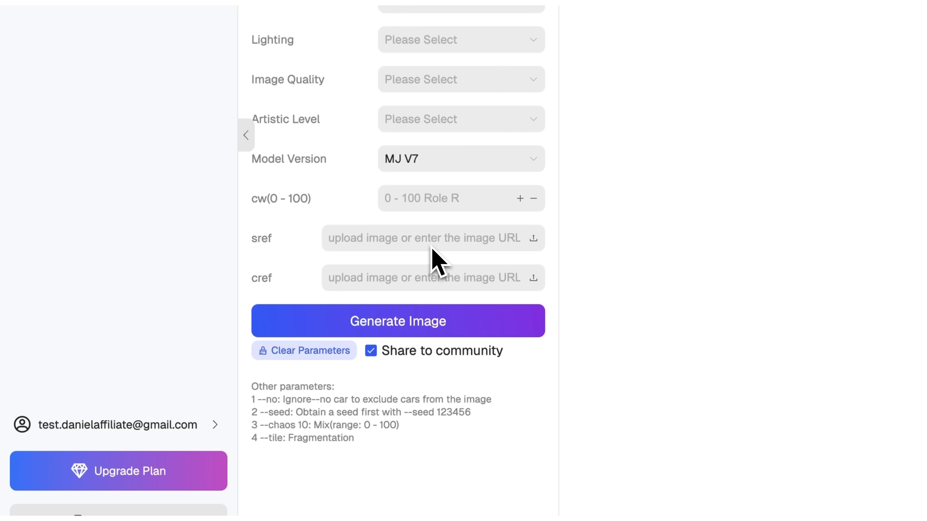
pyautogui.moveTo(440, 269)
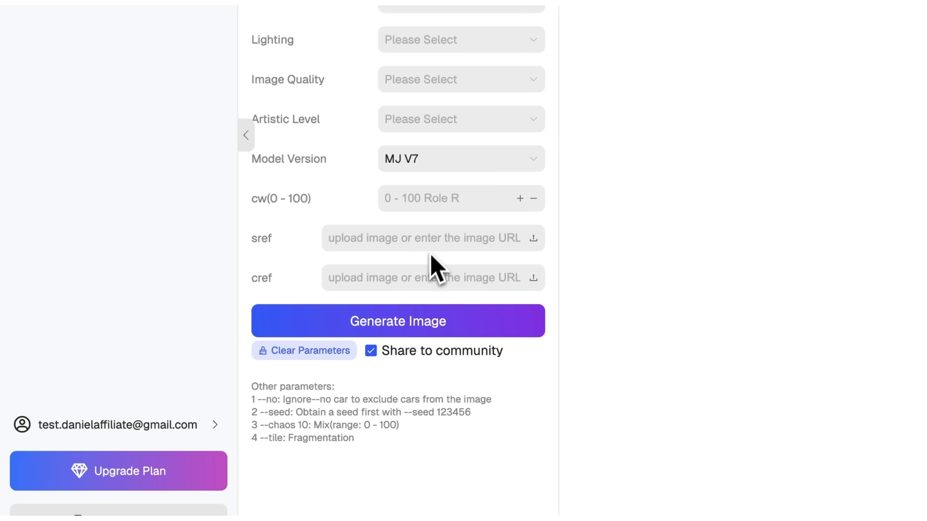
pyautogui.moveTo(423, 279)
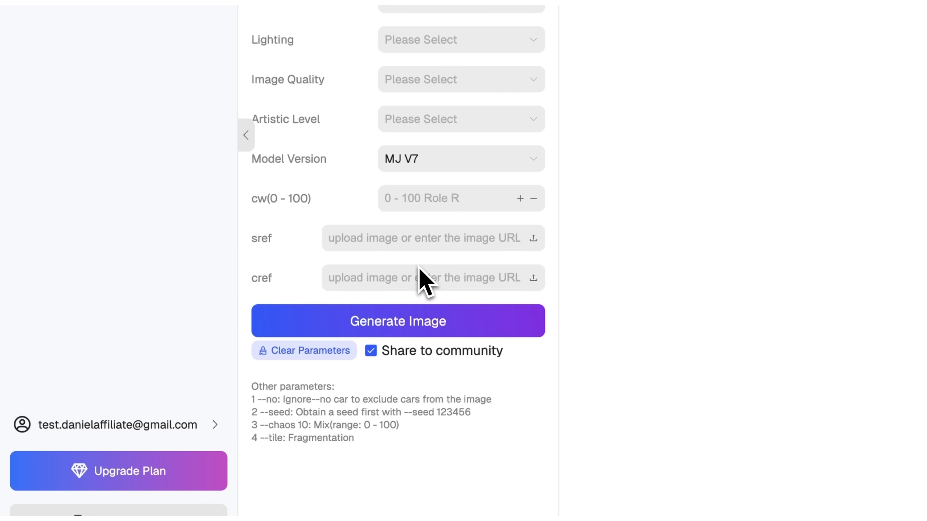
pyautogui.moveTo(415, 286)
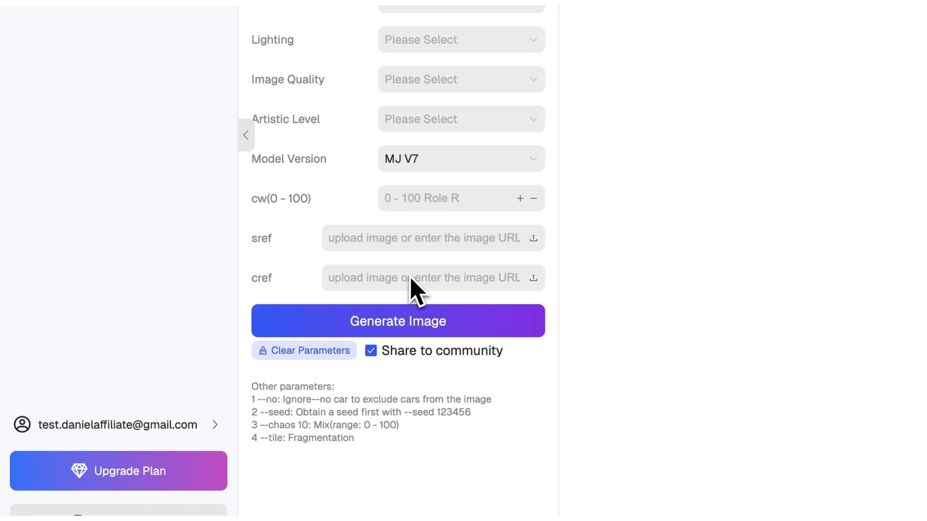
pyautogui.moveTo(325, 289)
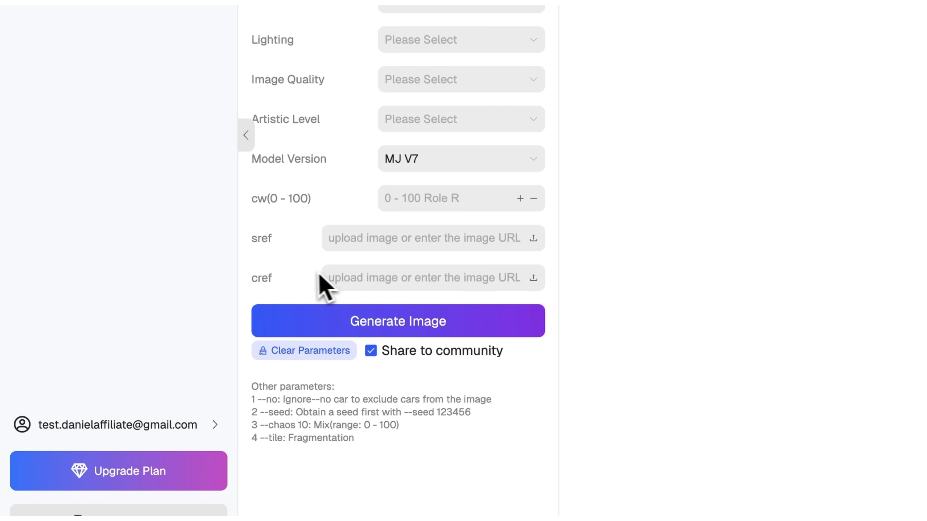
pyautogui.moveTo(279, 298)
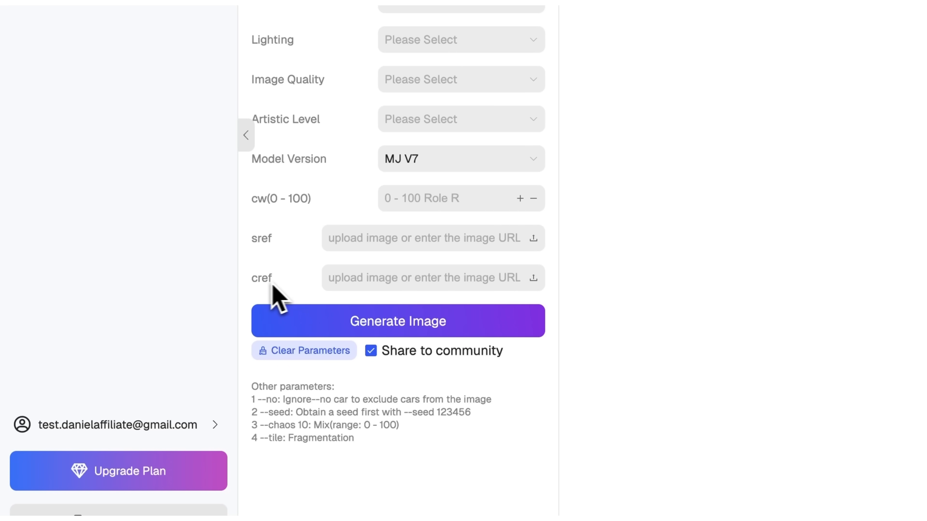
# Generate the four-image Midjourney grid of cyberpunk glitch YouTube banners.
pyautogui.click(397, 321)
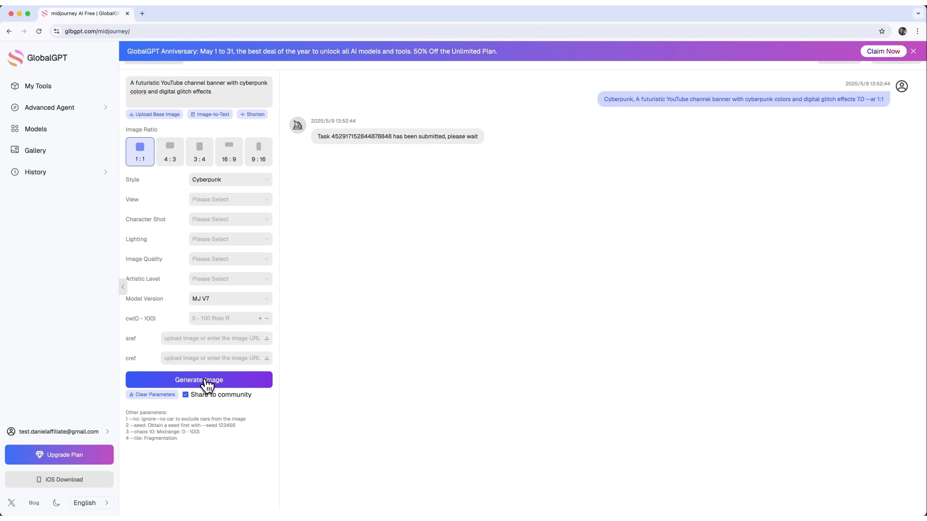
pyautogui.click(198, 379)
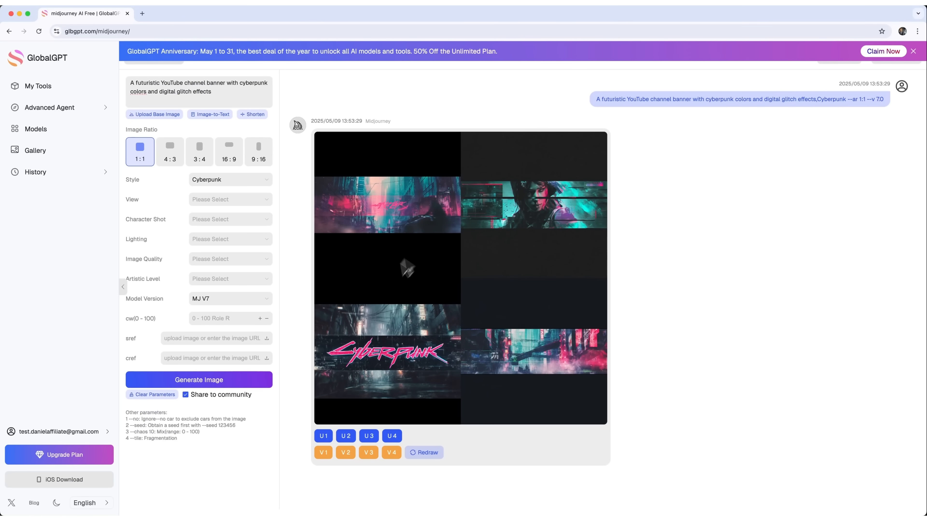
pyautogui.moveTo(389, 214)
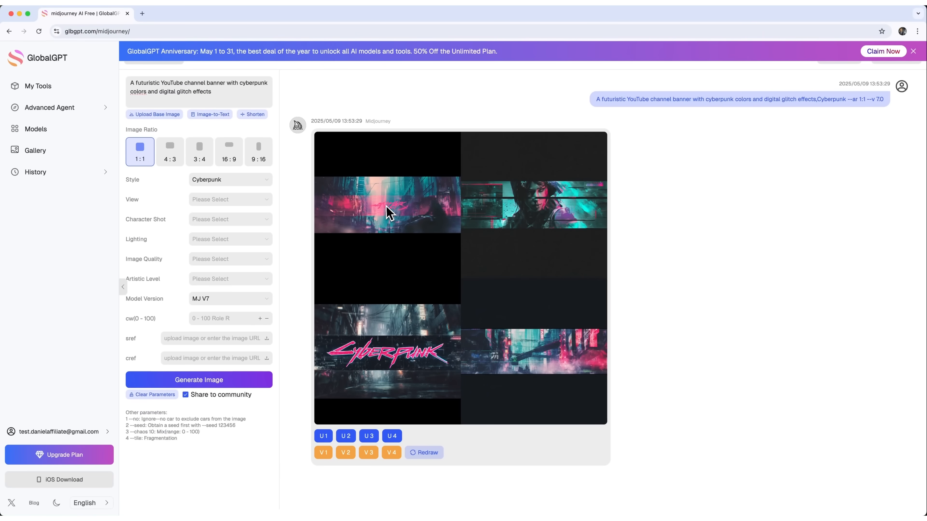
pyautogui.moveTo(546, 366)
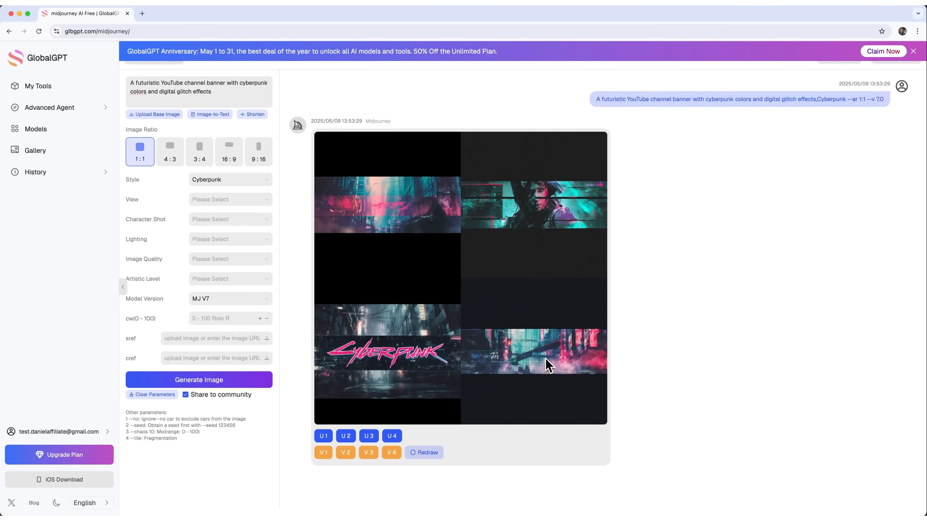
pyautogui.moveTo(540, 218)
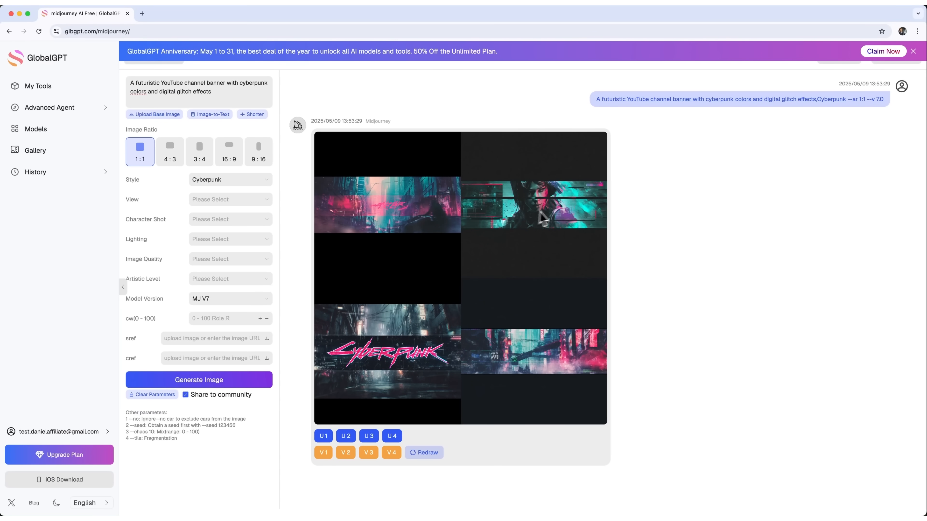
pyautogui.moveTo(542, 395)
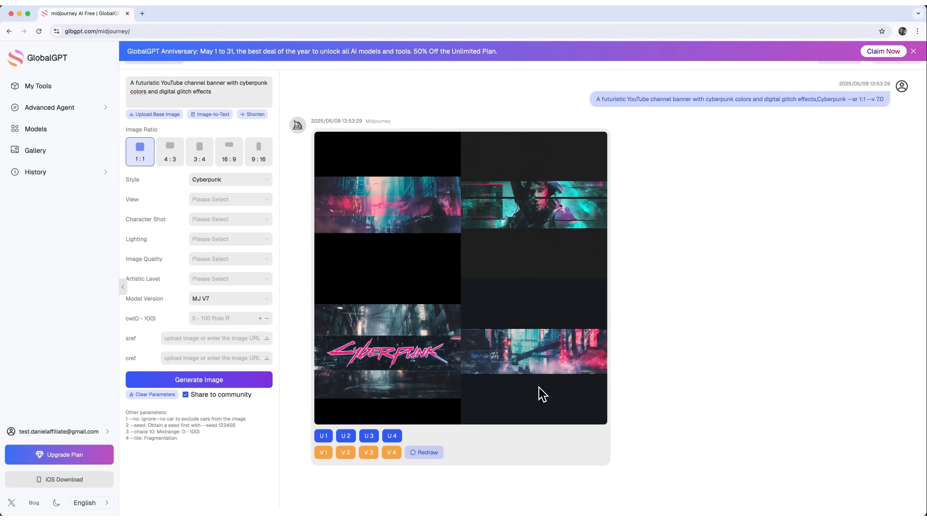
pyautogui.moveTo(526, 369)
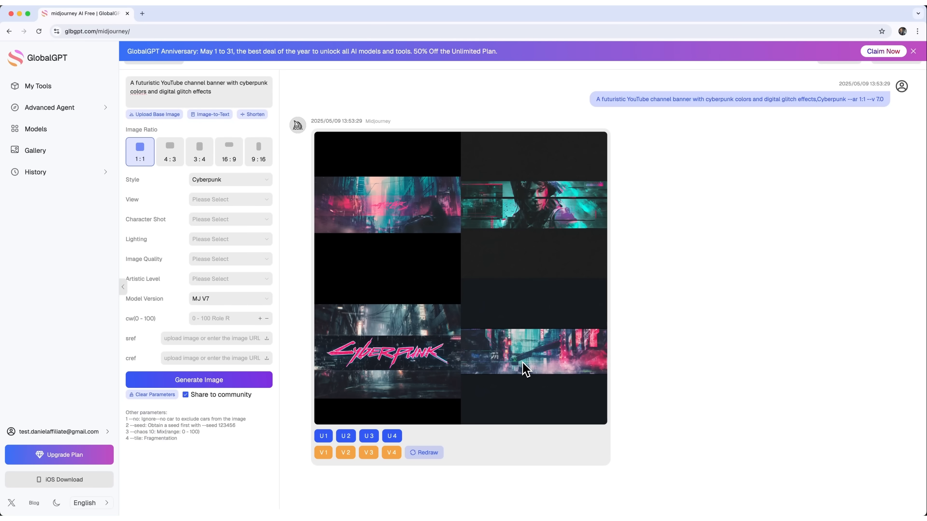
# Return to the Models catalogue showing the Popular list of AI models and agents.
pyautogui.click(35, 129)
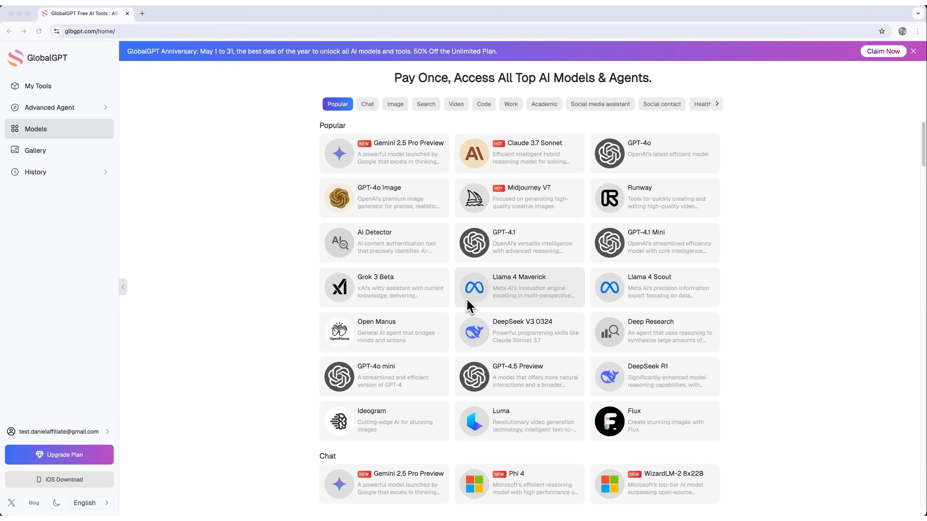
pyautogui.moveTo(600, 332)
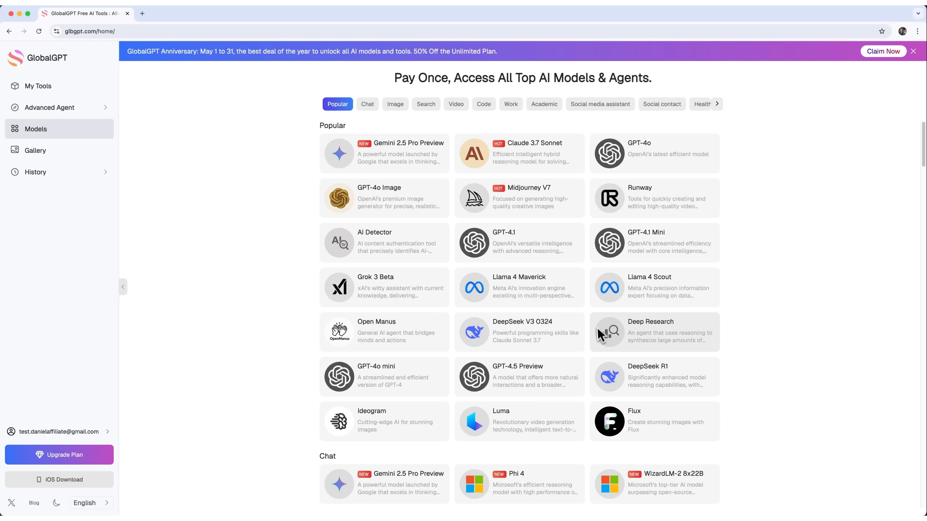
pyautogui.moveTo(735, 345)
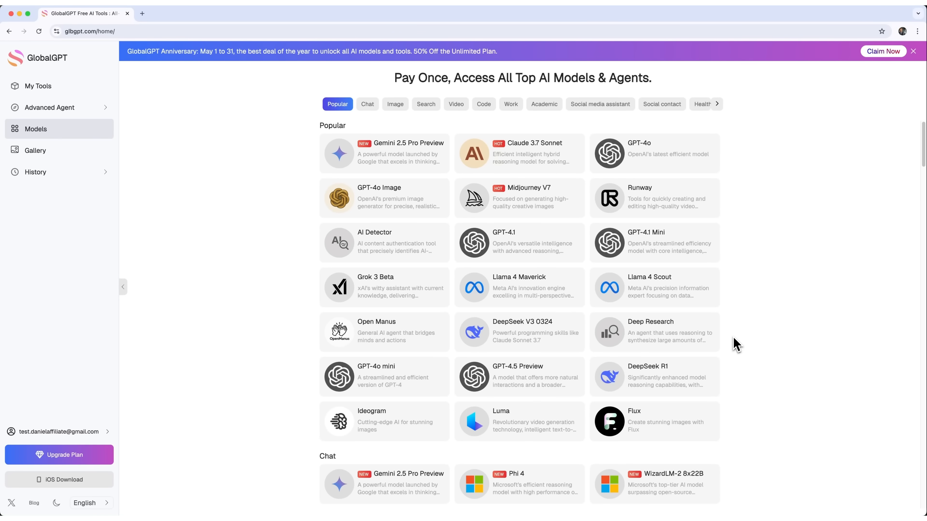
pyautogui.moveTo(719, 250)
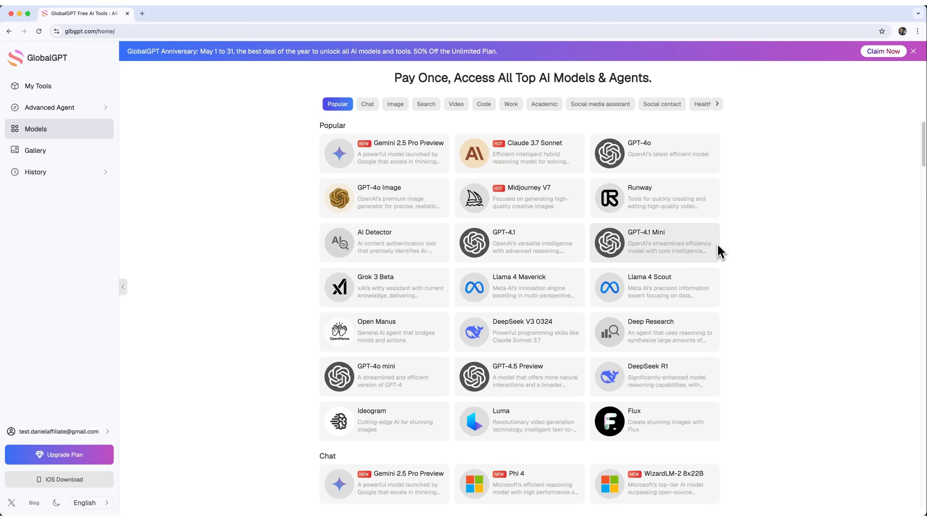
pyautogui.moveTo(735, 346)
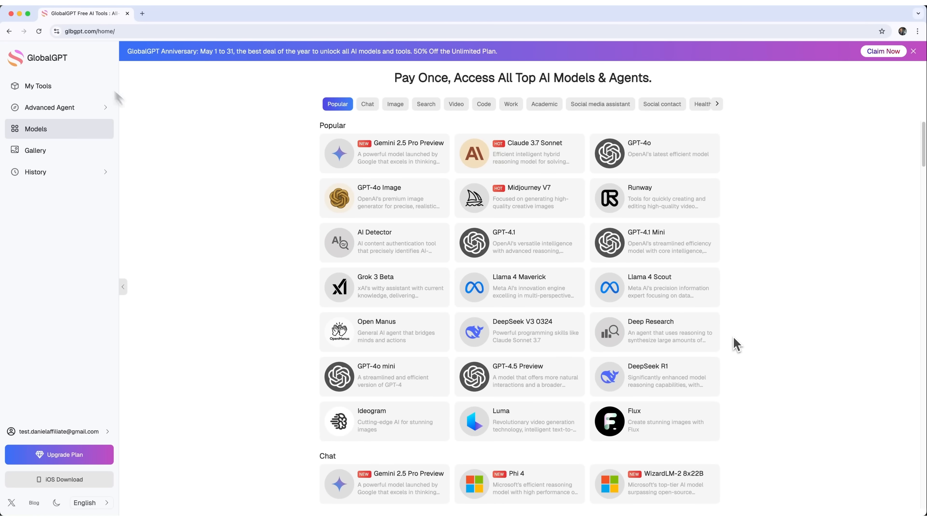
pyautogui.moveTo(540, 233)
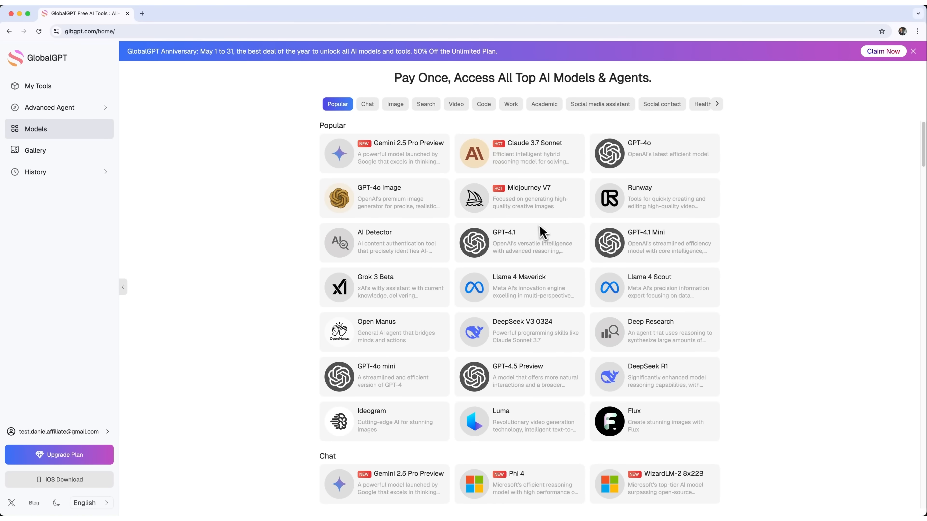
pyautogui.moveTo(65, 74)
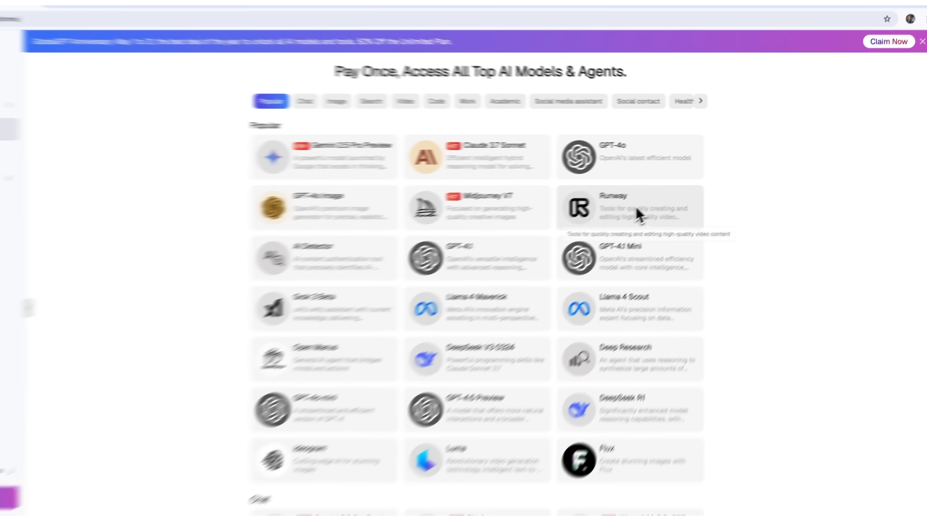
# Ask GPT-4o for a cinematic summary of the future of AI content creation (2025).
pyautogui.click(629, 156)
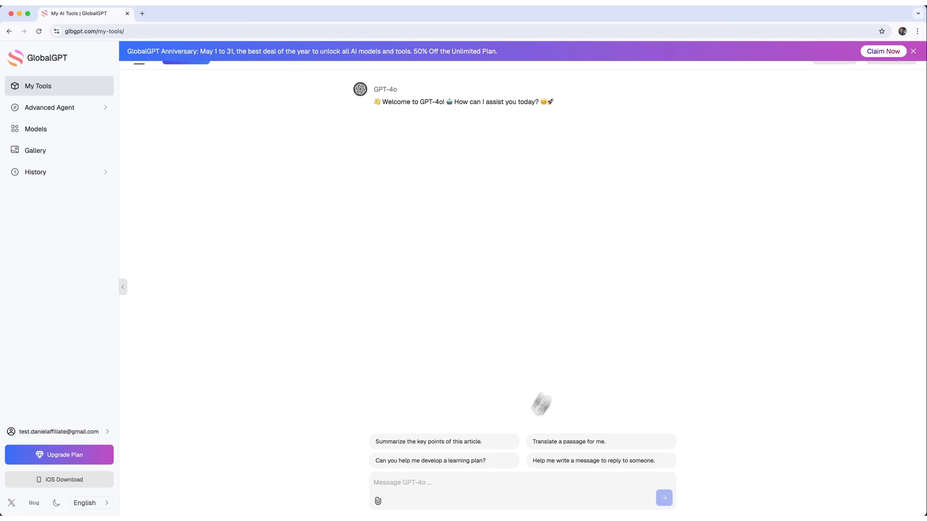
pyautogui.write('Give me a cinematic summary of the future of AI content creation (2025)')
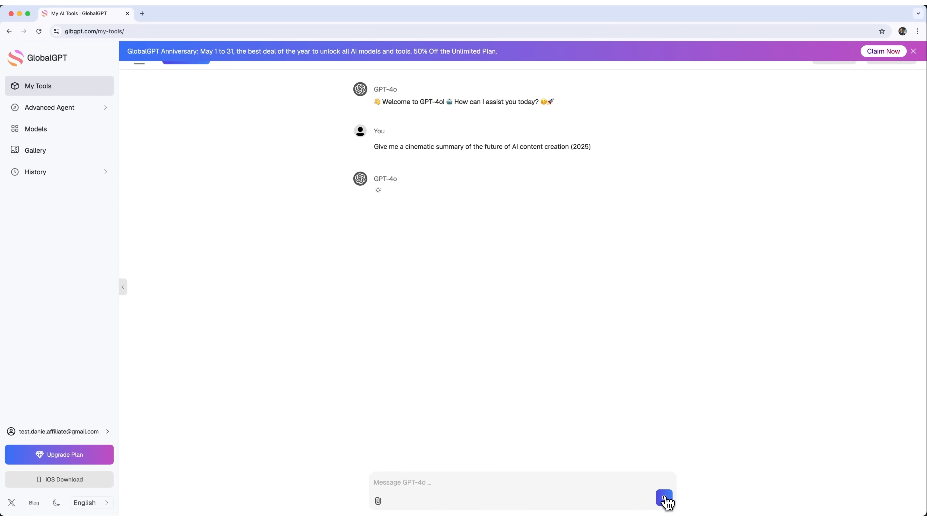
pyautogui.click(663, 497)
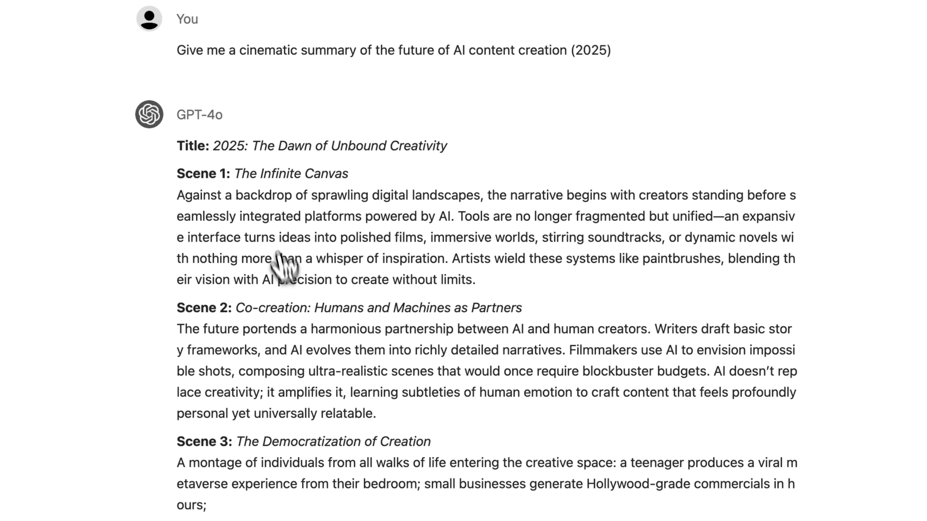
pyautogui.scroll(-3)
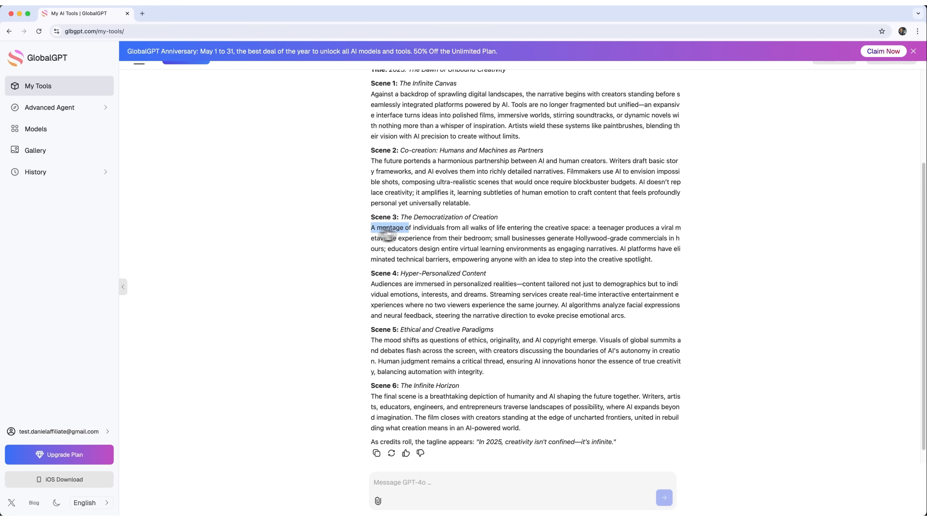
# Generate a Flux image of the Scene 1 summary with Optimize Prompt on, flux-dev at 1:1.
pyautogui.click(35, 129)
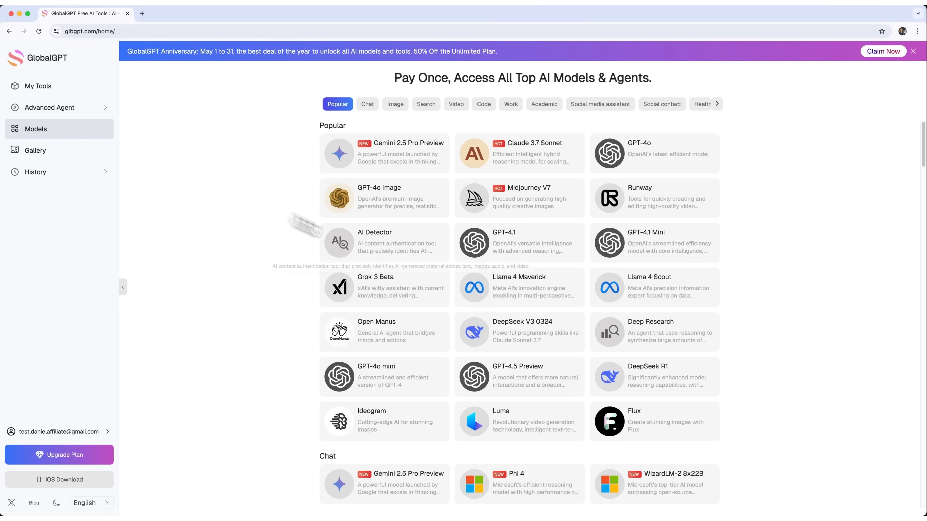
pyautogui.click(654, 421)
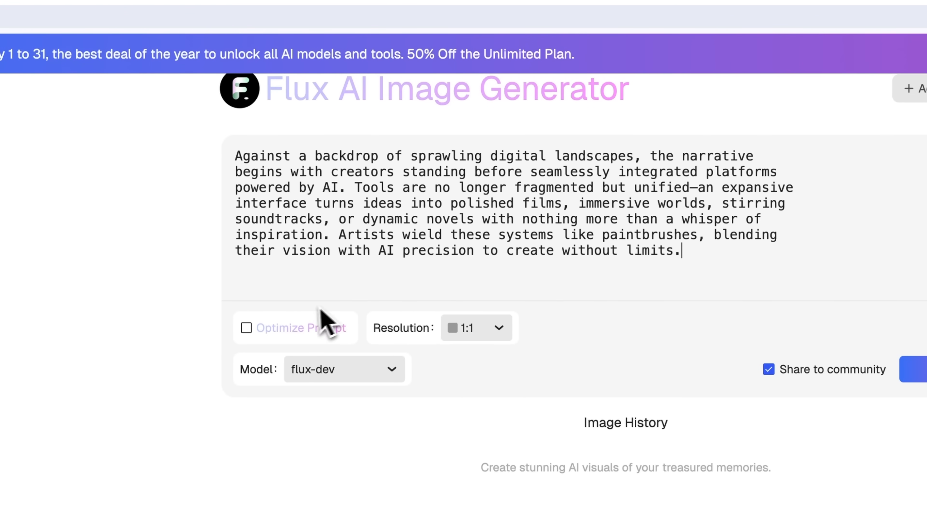
pyautogui.click(245, 328)
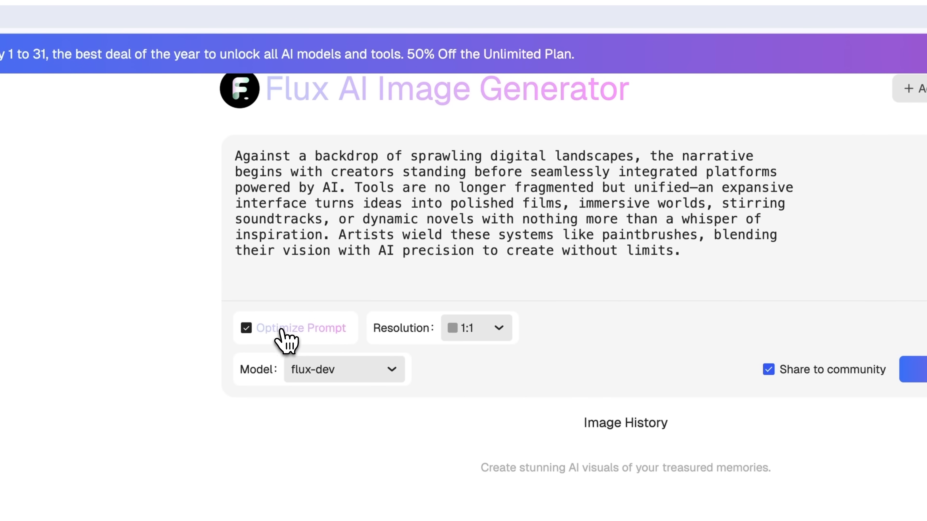
pyautogui.moveTo(443, 136)
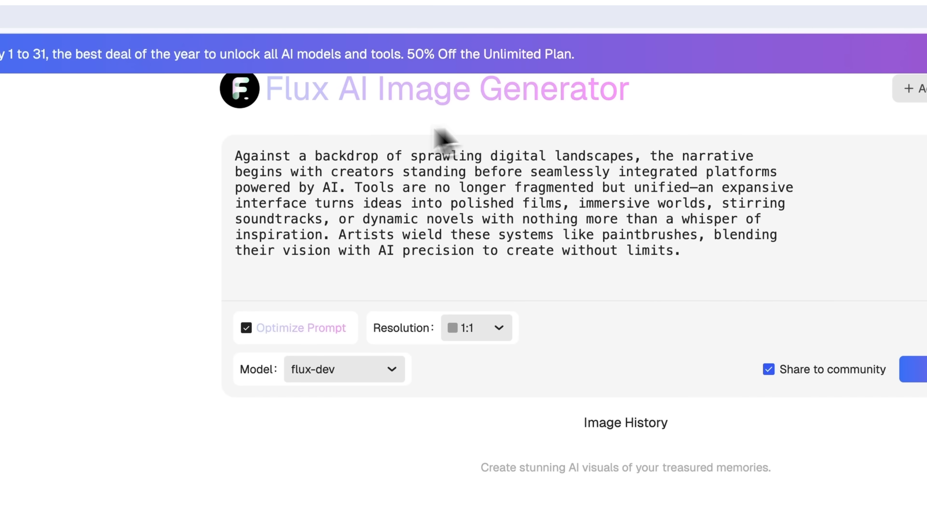
pyautogui.moveTo(479, 287)
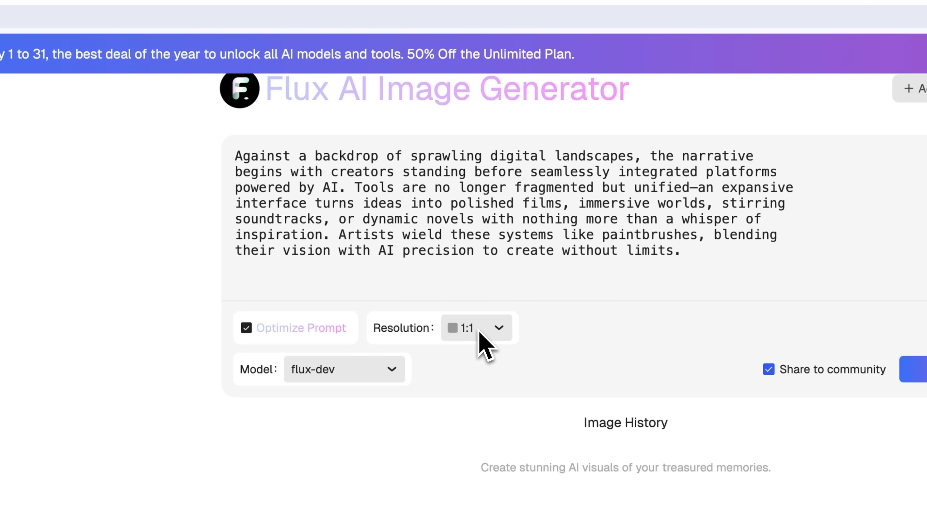
pyautogui.click(343, 370)
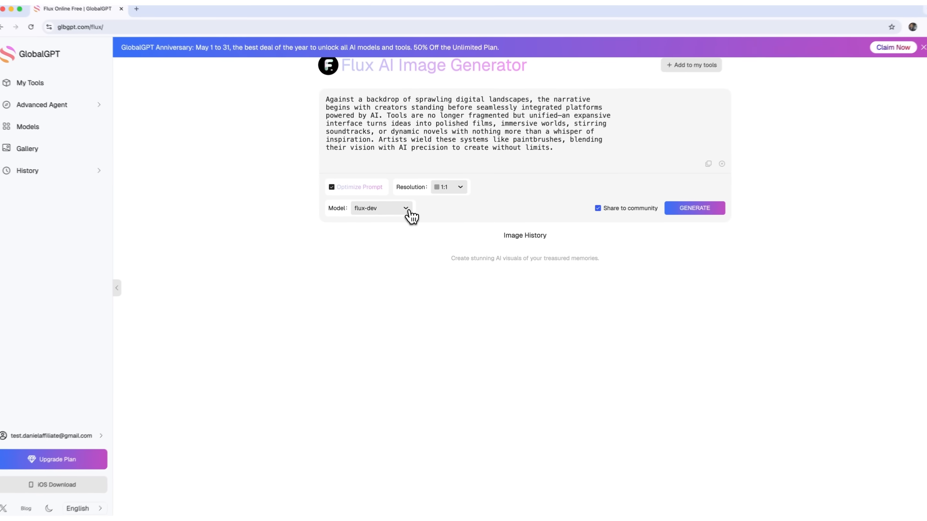
pyautogui.click(694, 209)
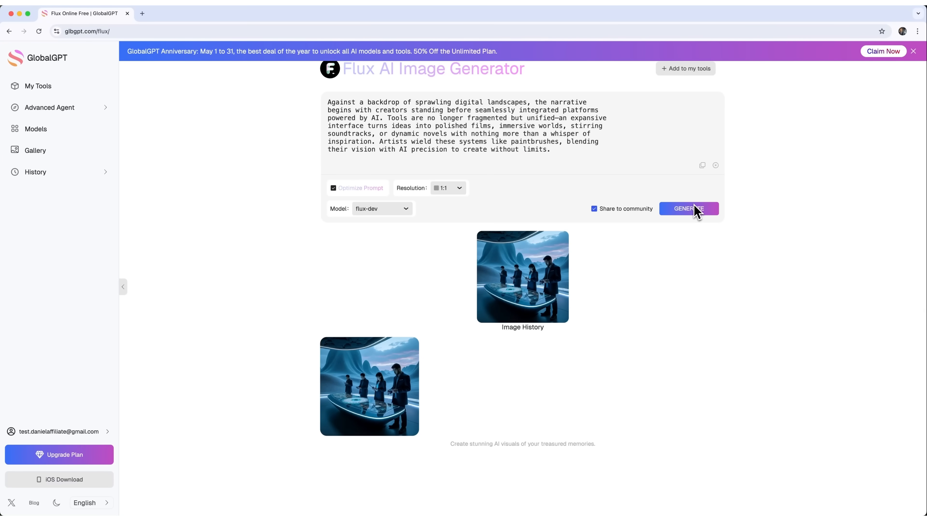
pyautogui.moveTo(534, 281)
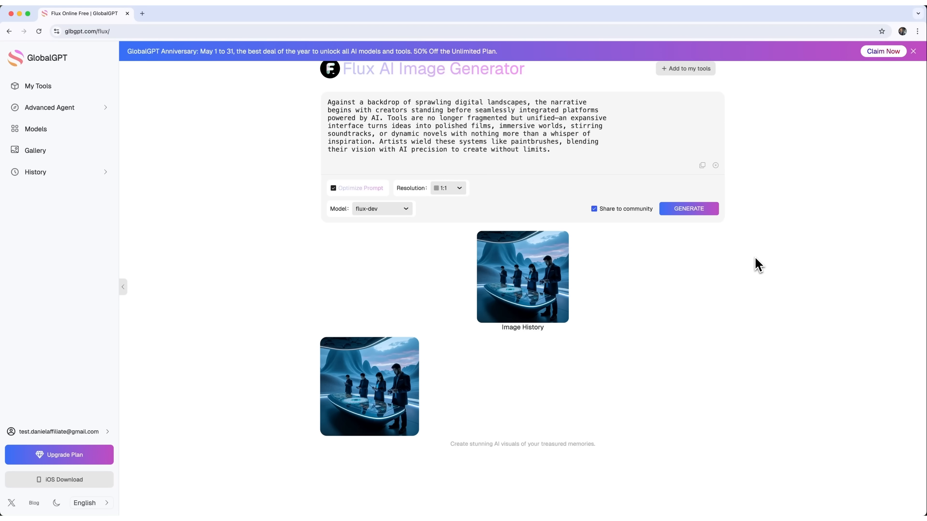
# Load the Flux creators image into Runway with a slow-cinematic AI-studio description.
pyautogui.click(35, 129)
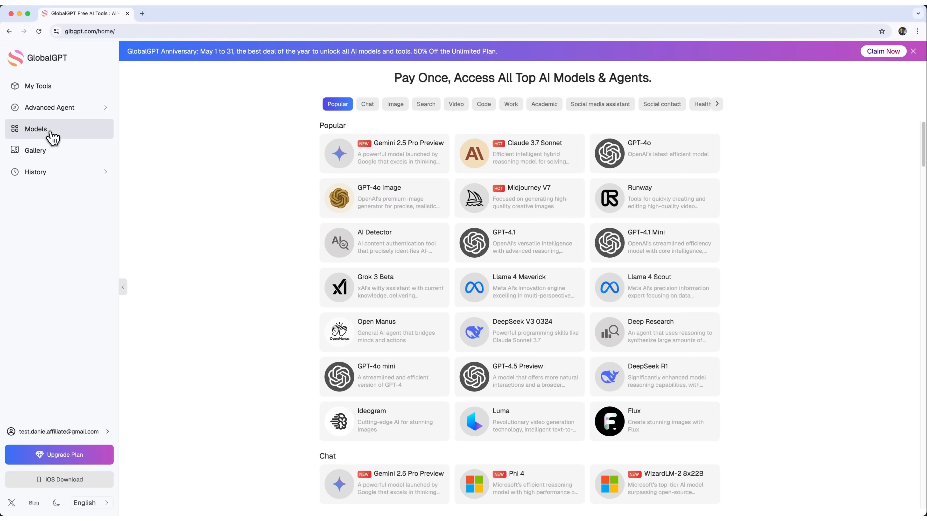
pyautogui.moveTo(666, 200)
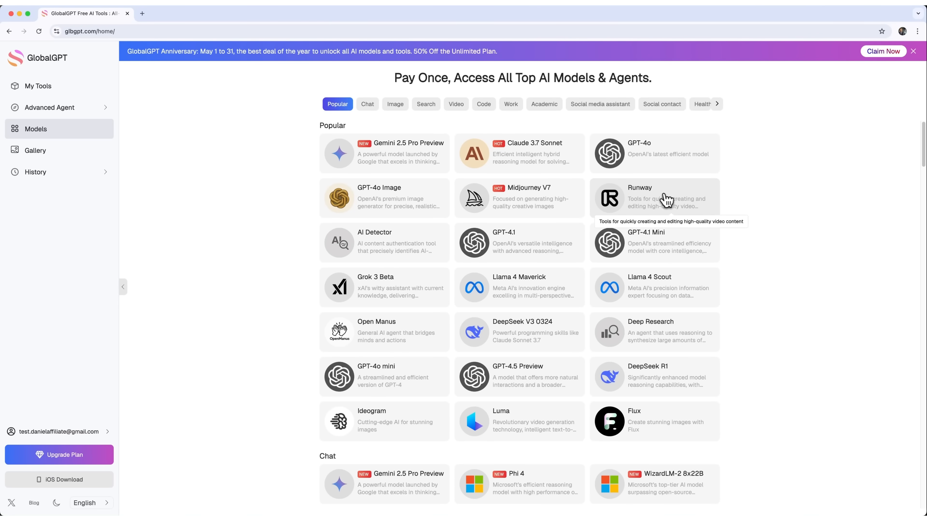
pyautogui.click(653, 197)
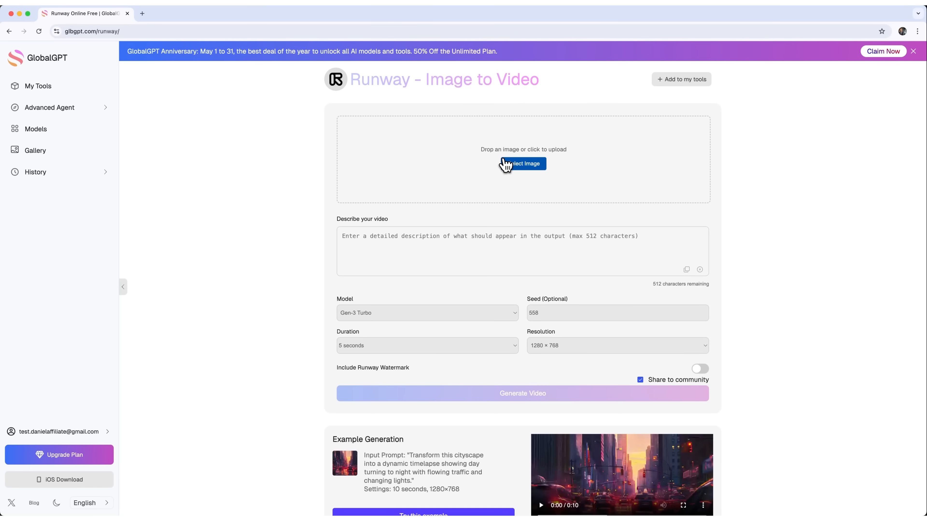
pyautogui.click(522, 163)
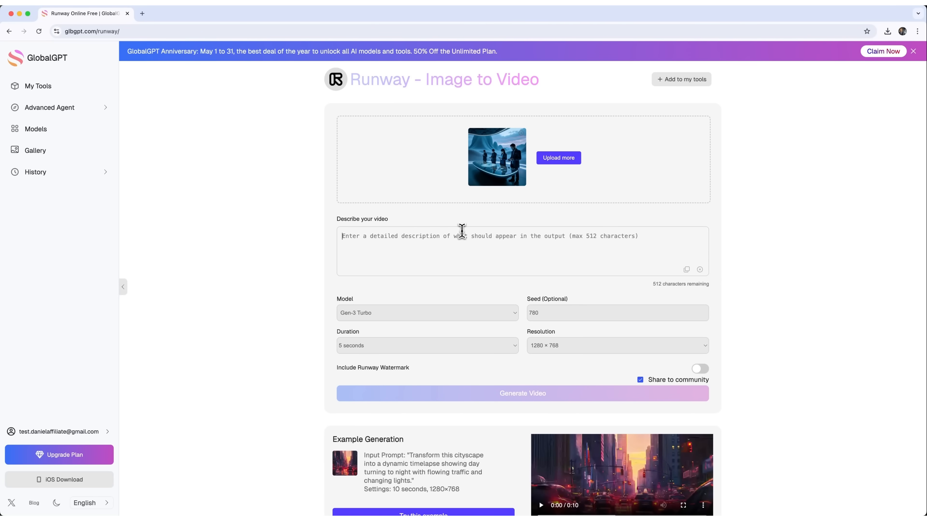
pyautogui.write('A slow cinematic shot of an AI-powered future studio with creators working alongside holograms and robots, atmospheric lighting, 16:9')
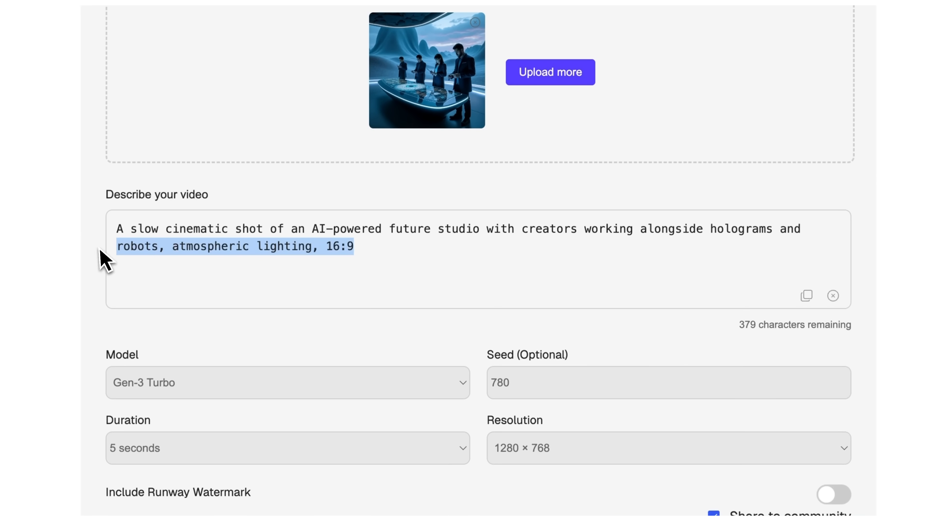
# Generate the 5-second Runway video from the image and check it in video history.
pyautogui.scroll(-3)
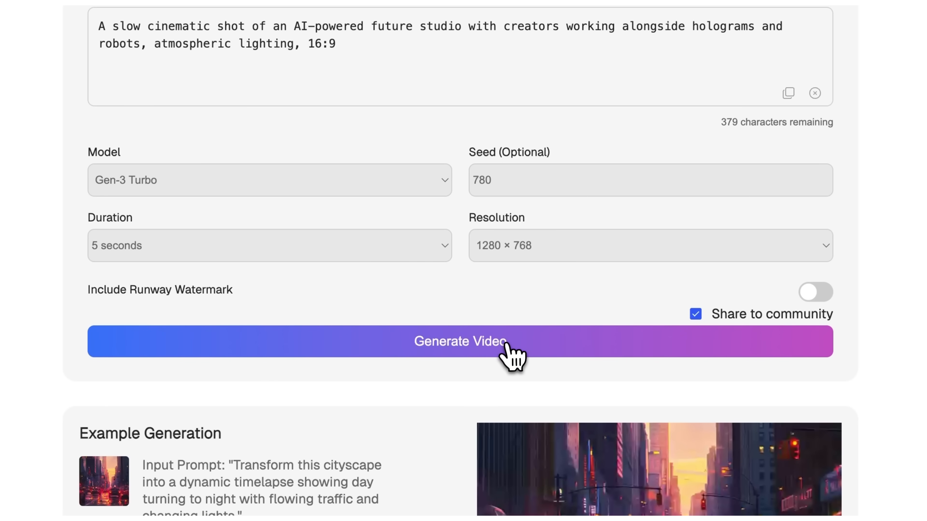
pyautogui.click(460, 341)
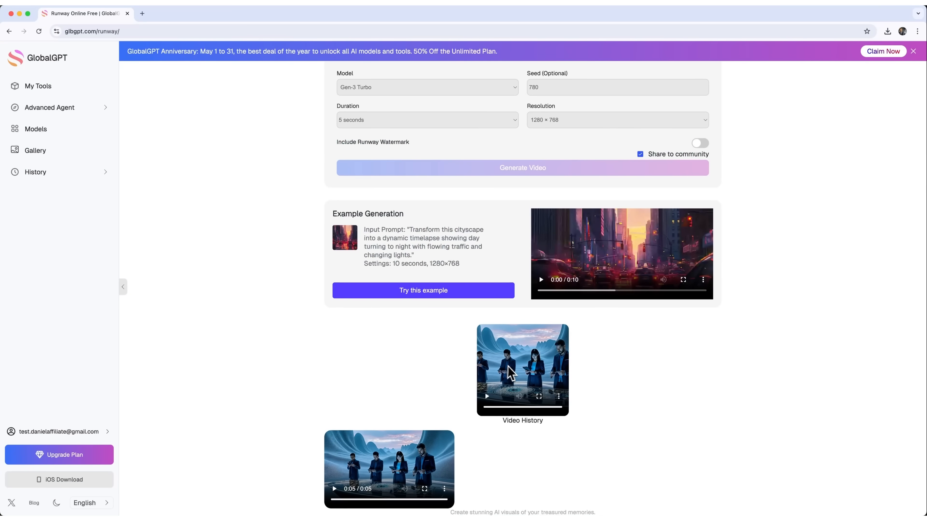
pyautogui.moveTo(410, 217)
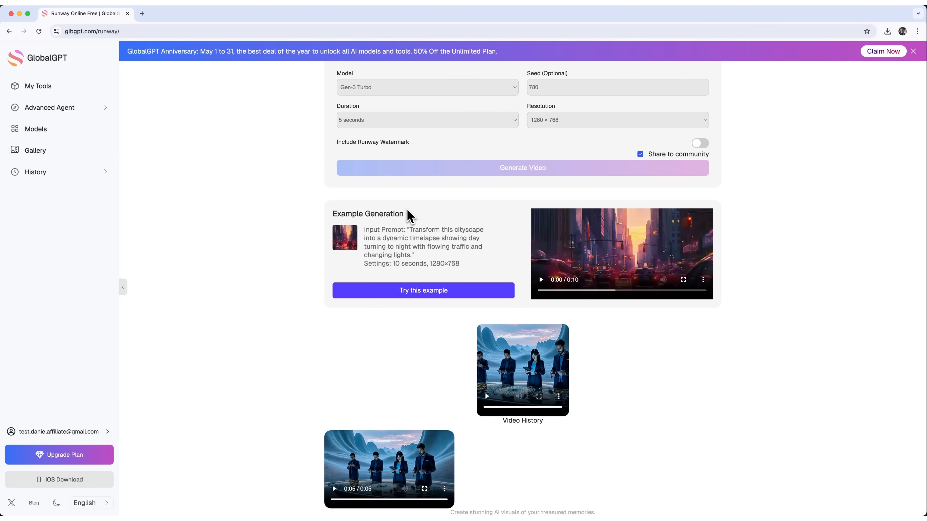
pyautogui.scroll(-3)
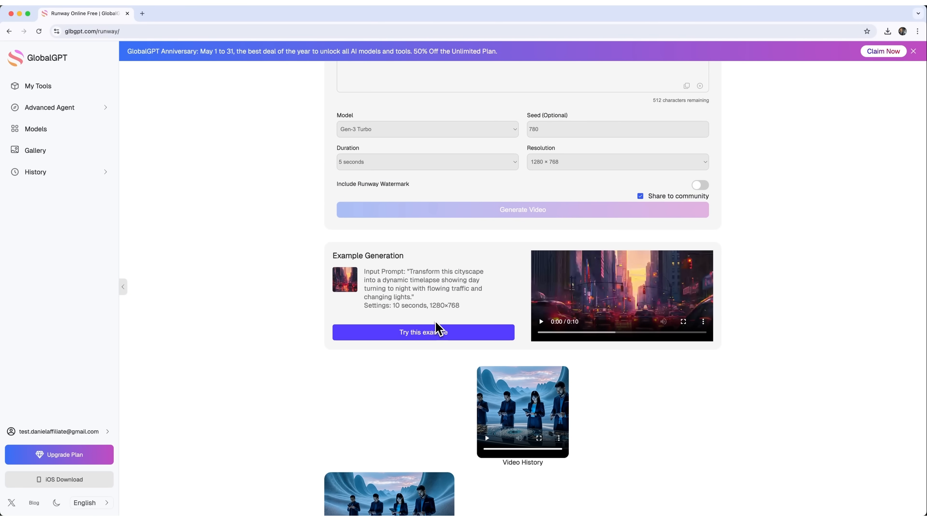
pyautogui.scroll(3)
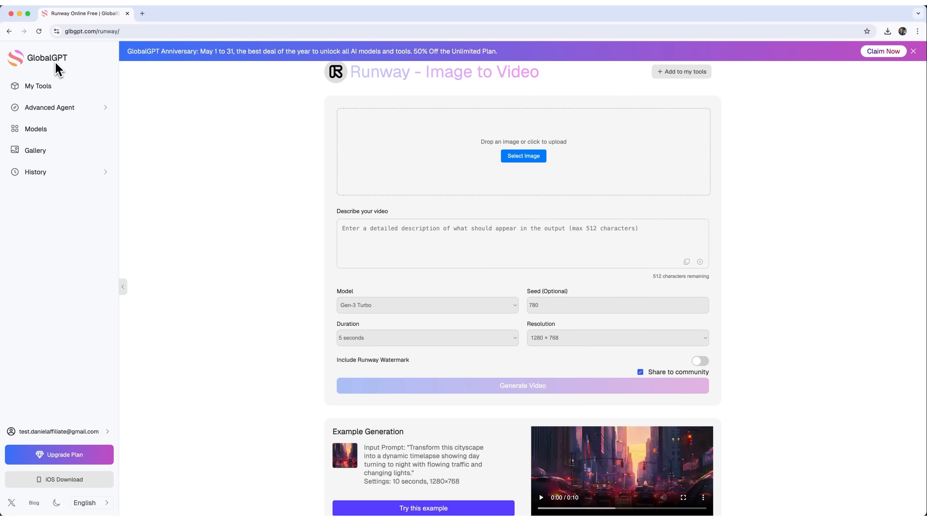
# Try the Perplexity AI search agent by submitting its default search question.
pyautogui.click(35, 129)
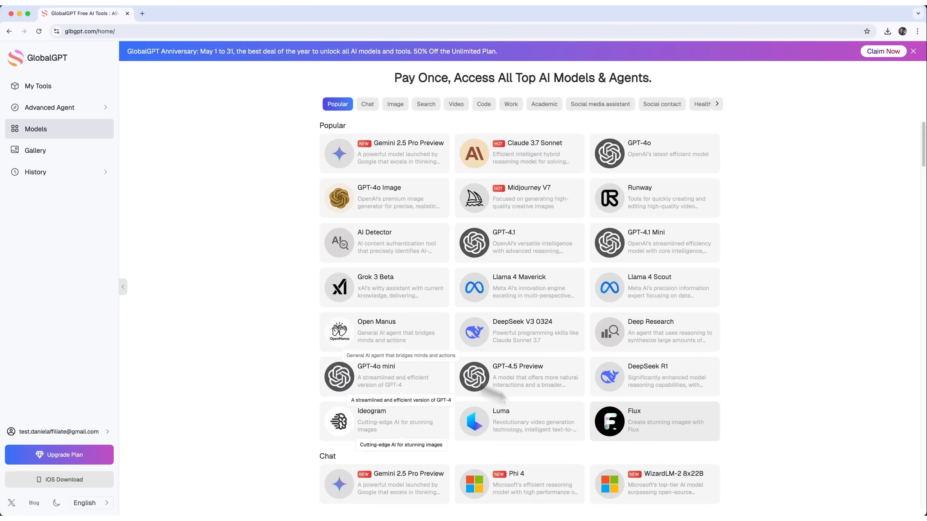
pyautogui.moveTo(204, 107)
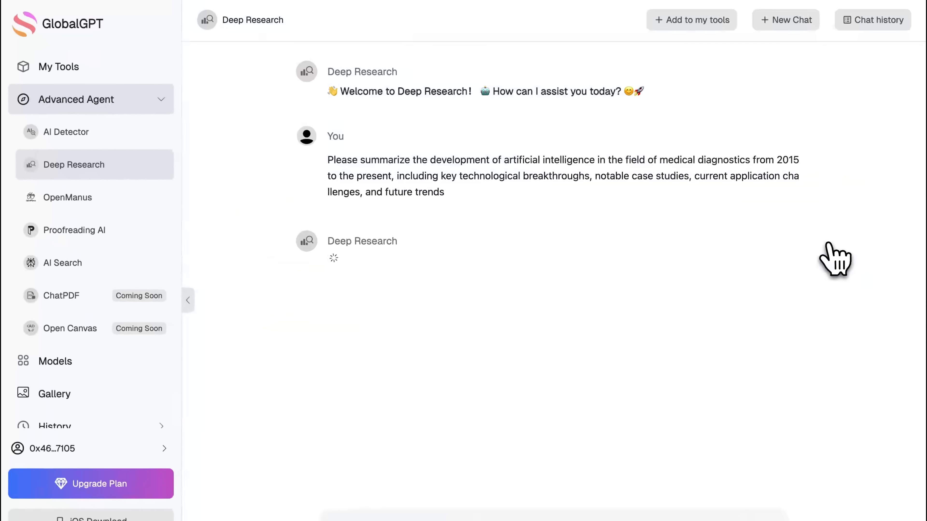
pyautogui.click(63, 263)
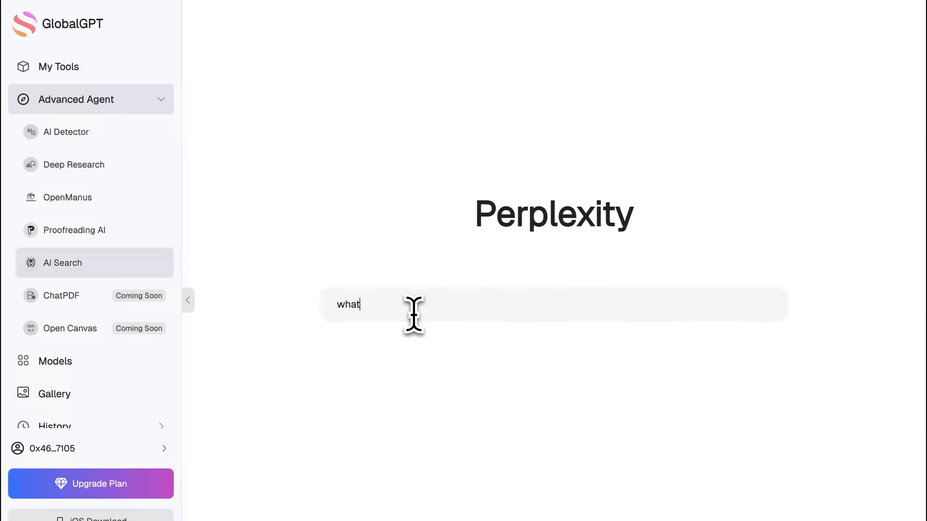
pyautogui.press('Return')
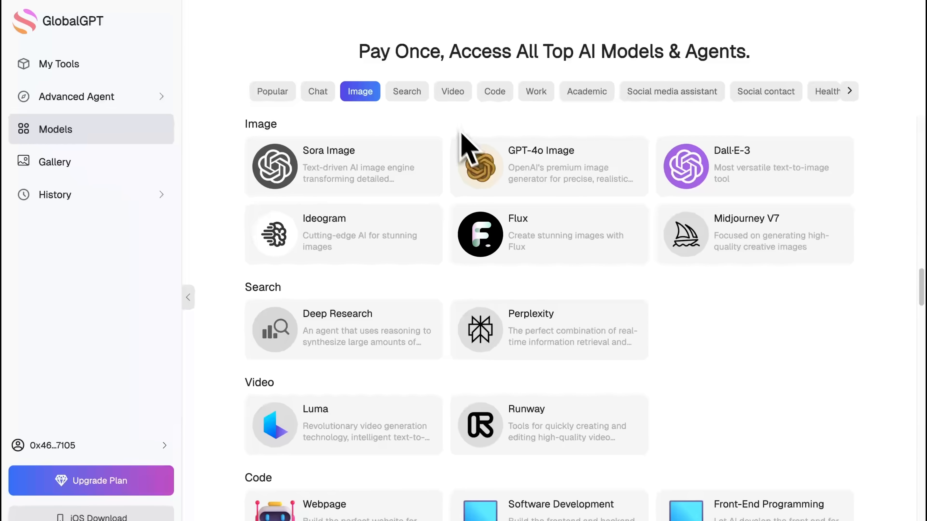
# Render the anime-girl image with flux-pro-1.1-ultra, then submit an MJ V7 futuristic city skyline at sunset.
pyautogui.click(547, 165)
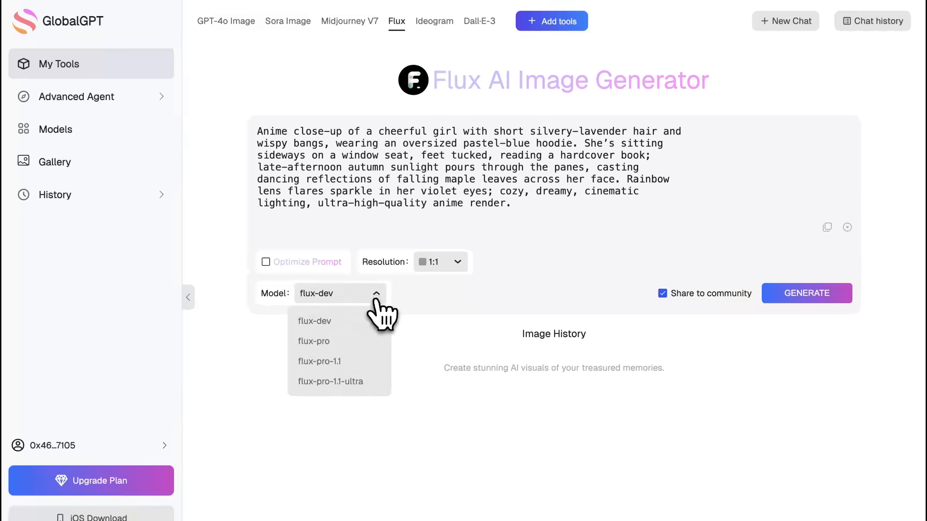
pyautogui.click(330, 381)
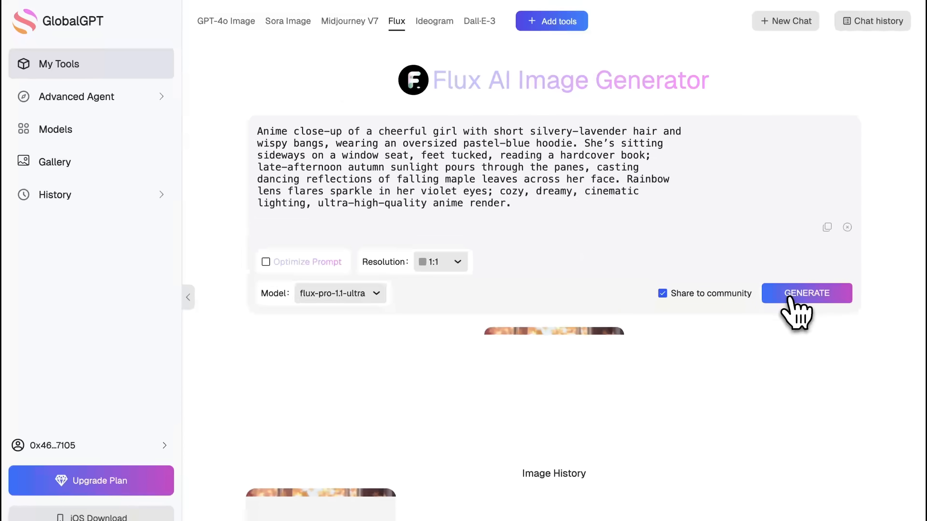
pyautogui.click(56, 129)
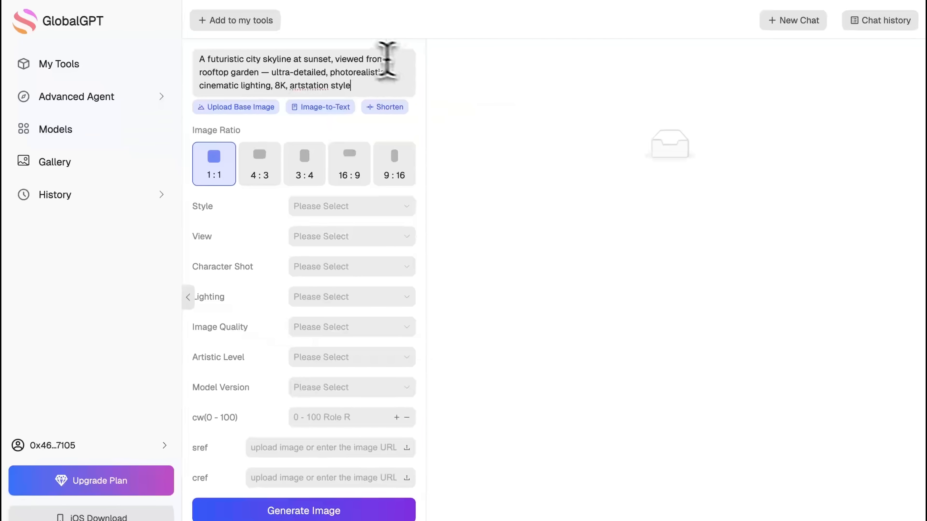
pyautogui.click(303, 511)
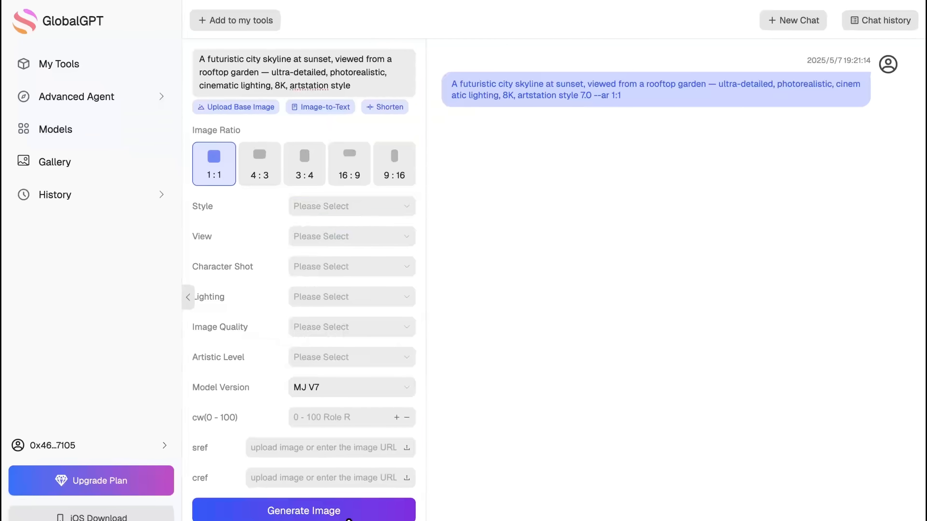